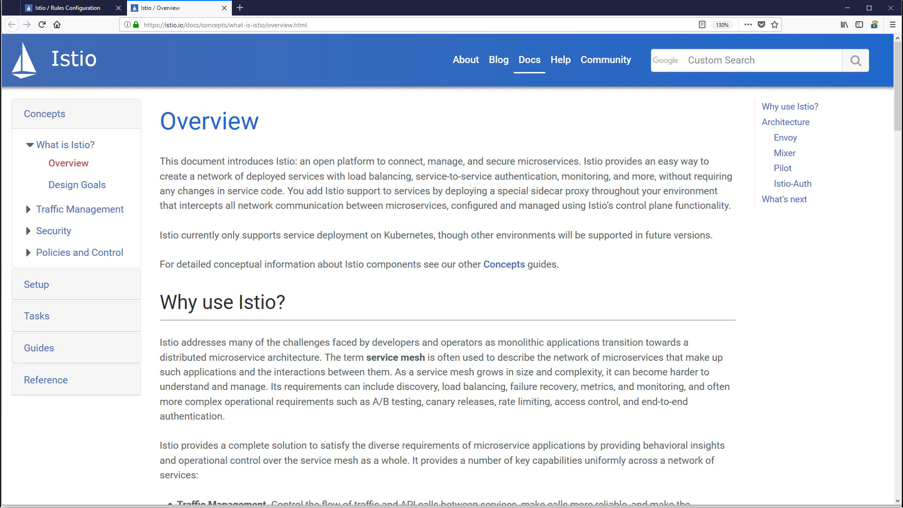
- Scroll the Istio Overview page to the architecture diagram and highlight the Envoy proxy
scroll("down", 3)
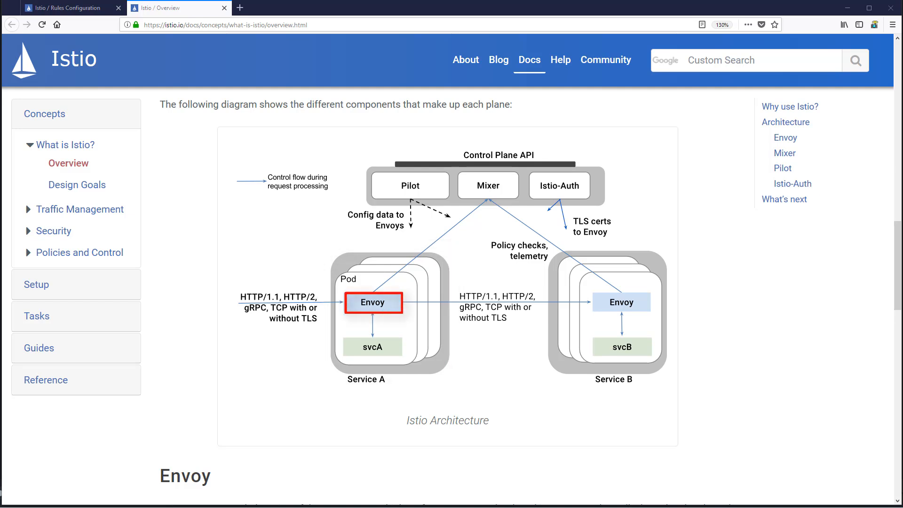
left_click(498, 173)
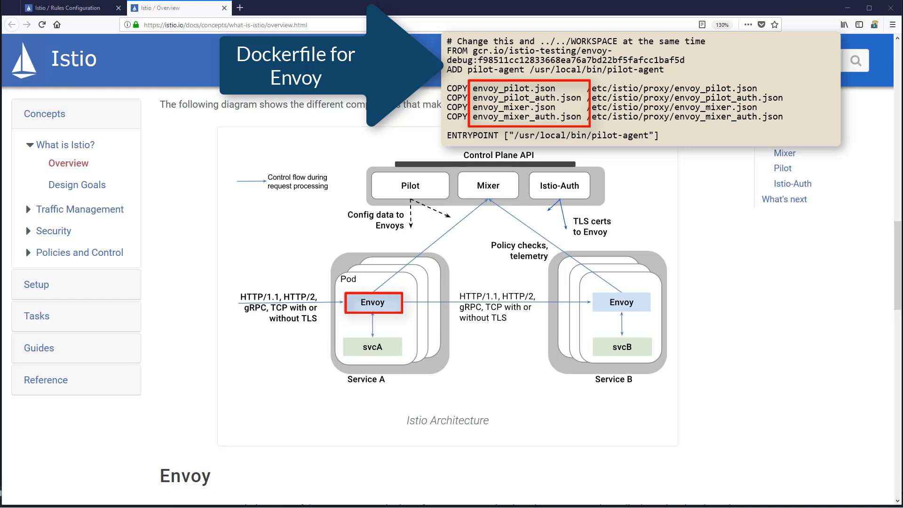
- Scroll past the architecture diagram to the Envoy and Mixer sections
scroll("down", 3)
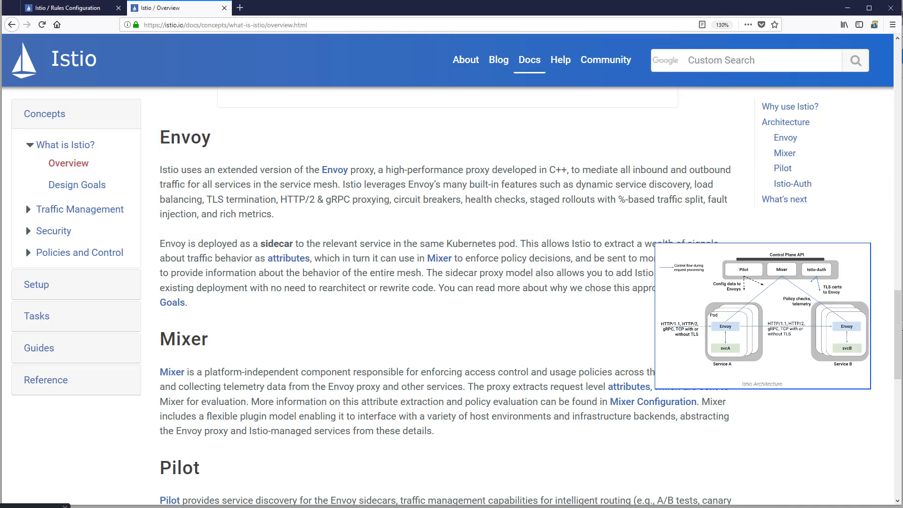
left_click_drag(377, 170, 275, 214)
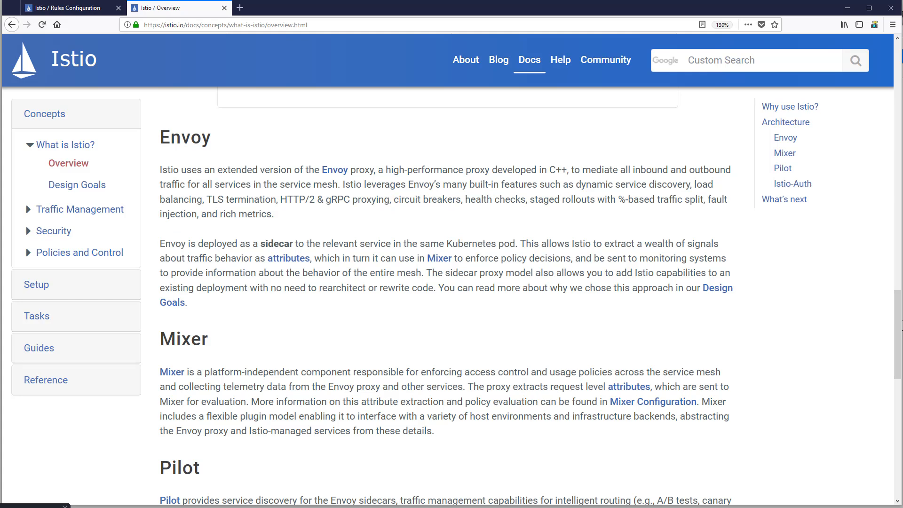
scroll("down", 3)
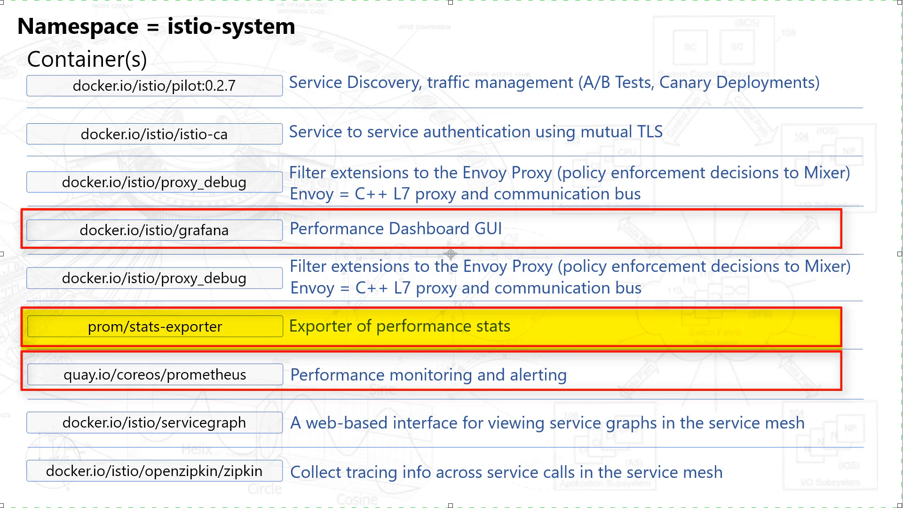
left_click(421, 375)
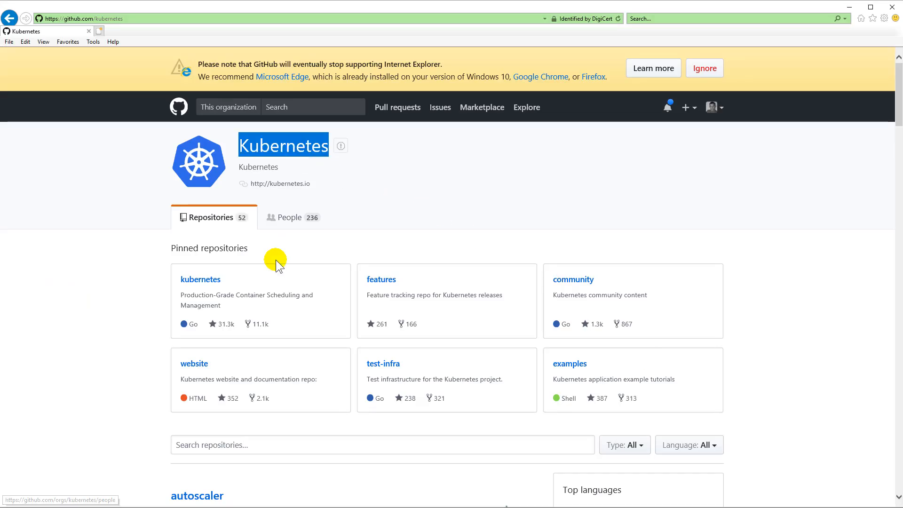
- Navigate into the kubernetes/charts repository's incubator/istio chart folder
scroll("down", 3)
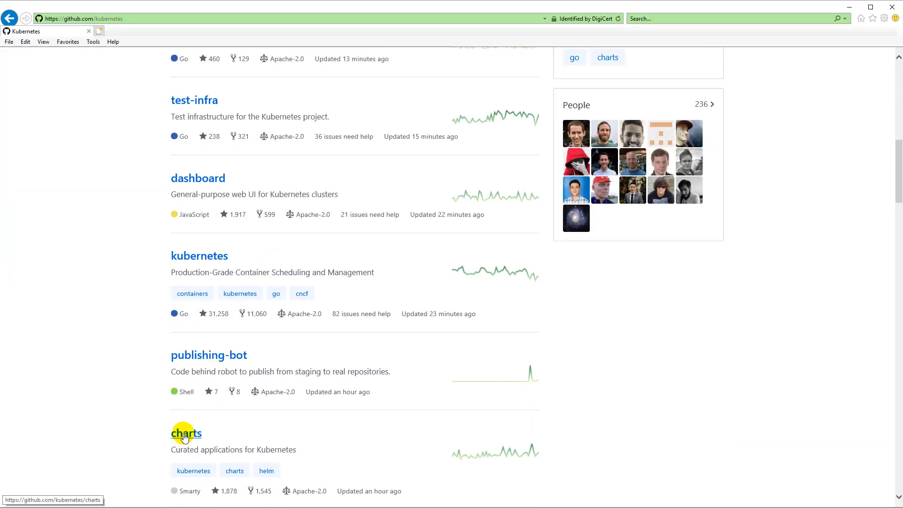
left_click(185, 433)
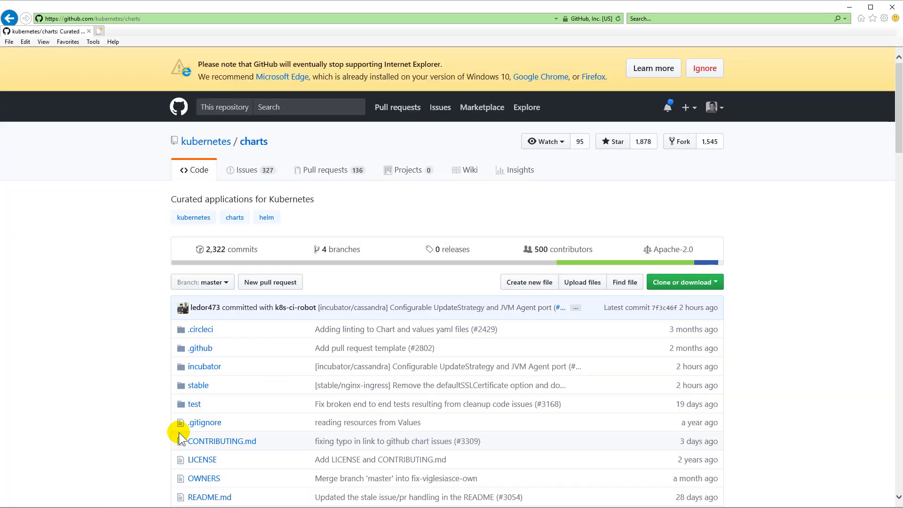
scroll("down", 3)
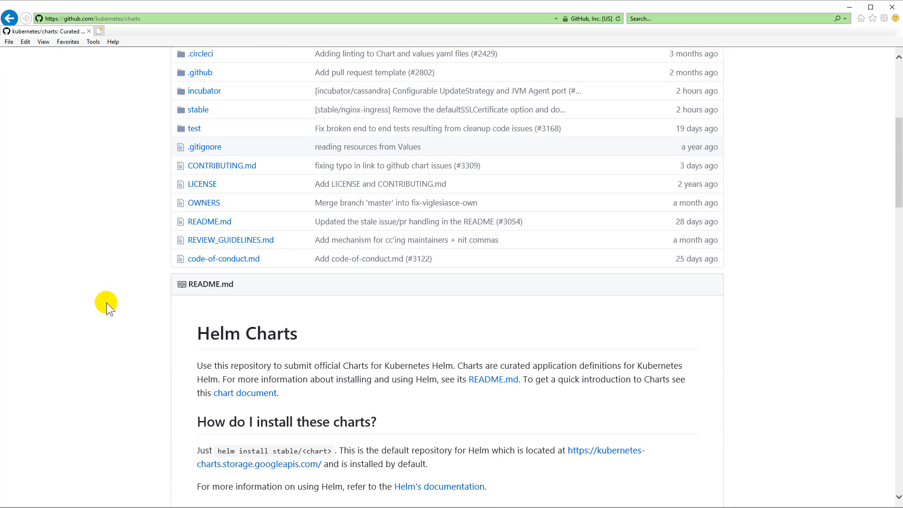
left_click(205, 91)
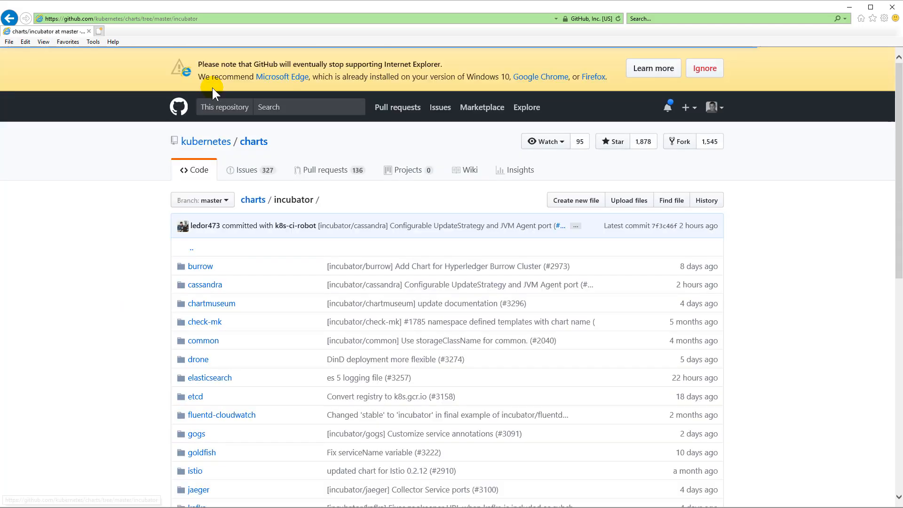
scroll("down", 3)
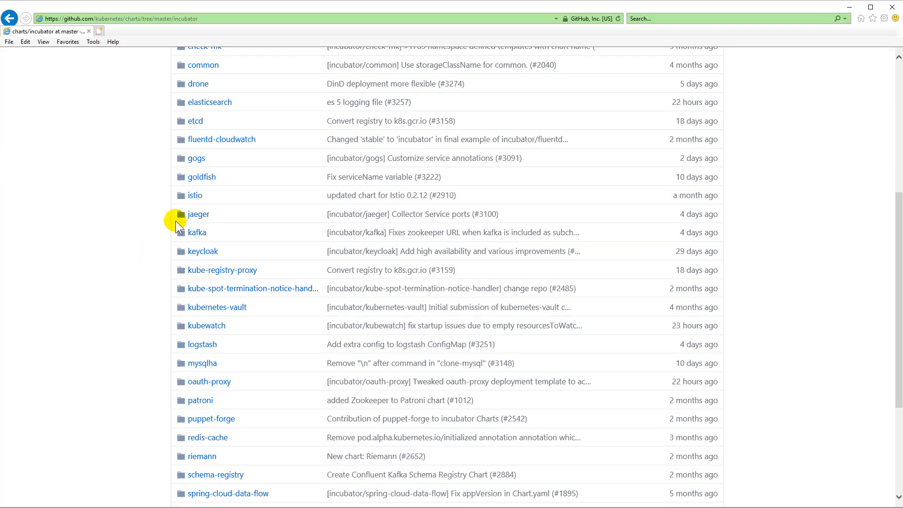
left_click(195, 195)
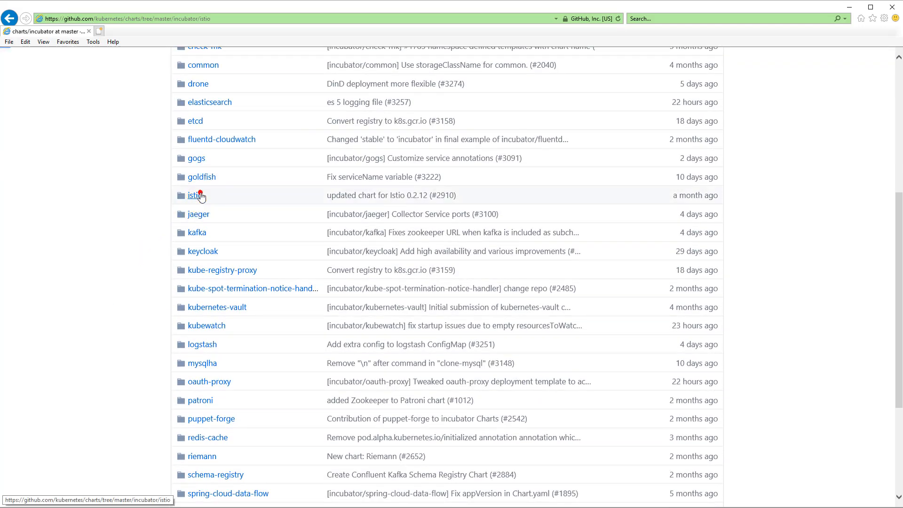
left_click(192, 195)
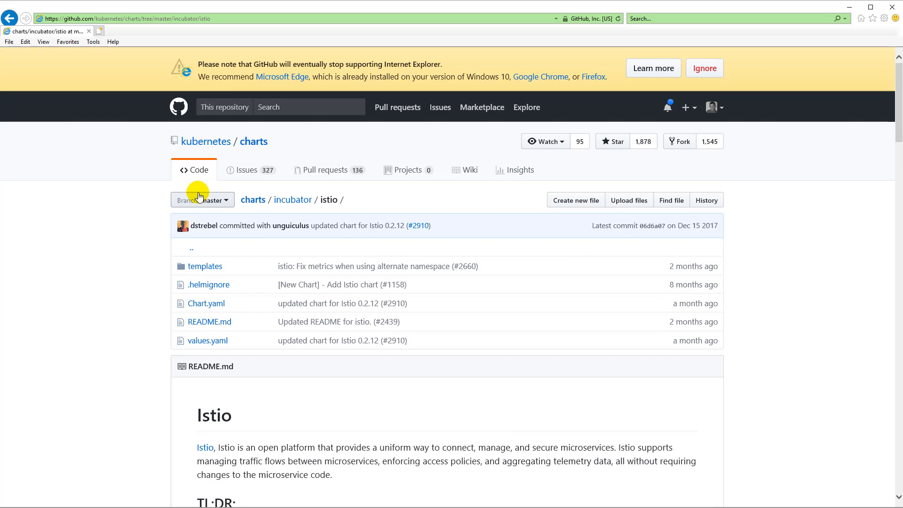
- Open templates > deployment and view the mixer.yaml template
left_click(206, 265)
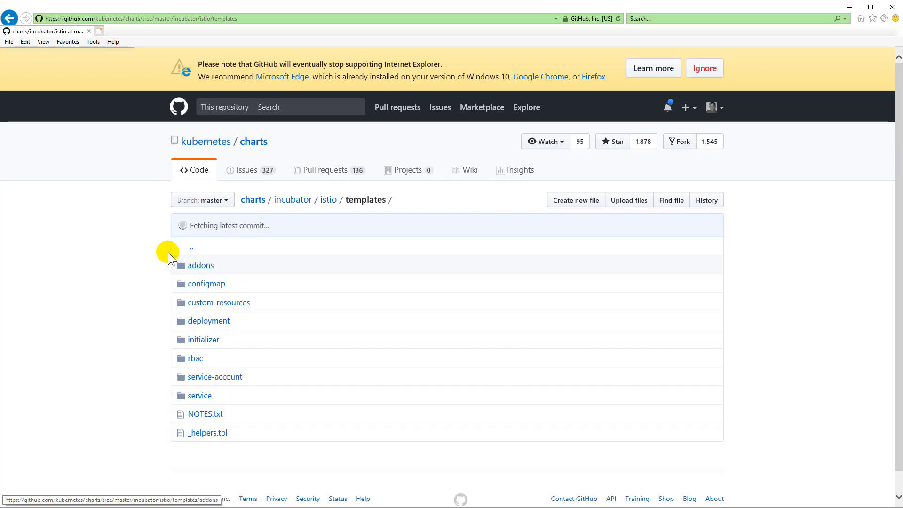
scroll("down", 3)
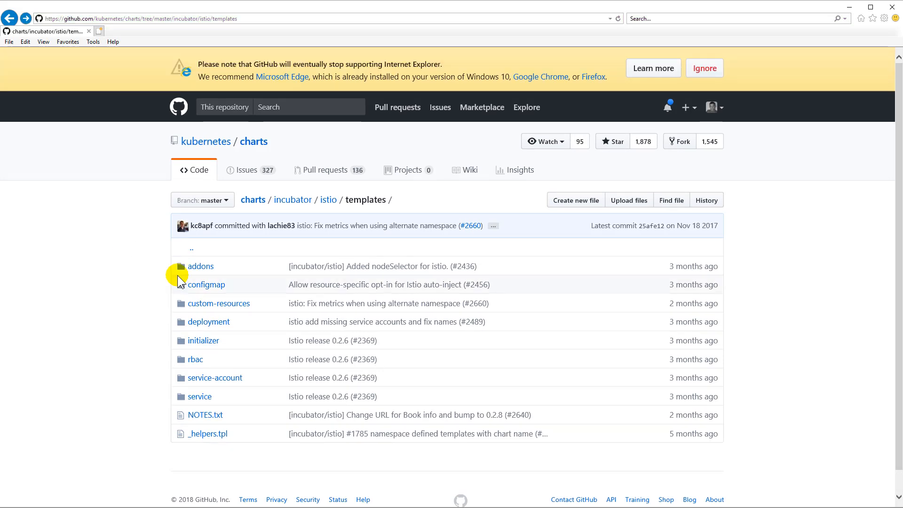
left_click(208, 321)
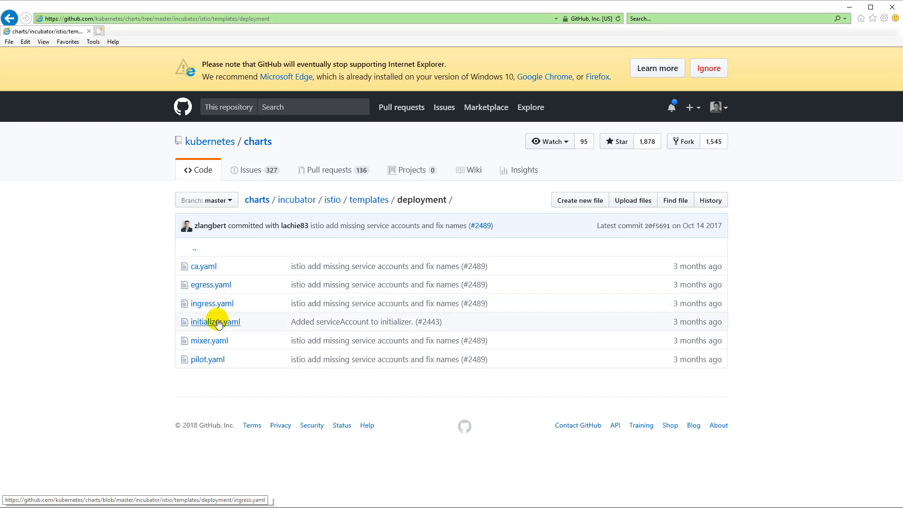
mouse_move(209, 341)
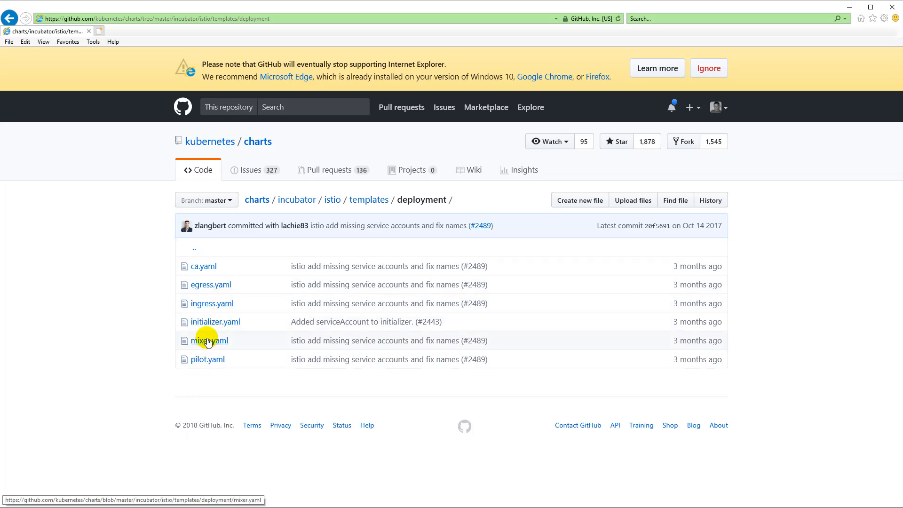
left_click(209, 341)
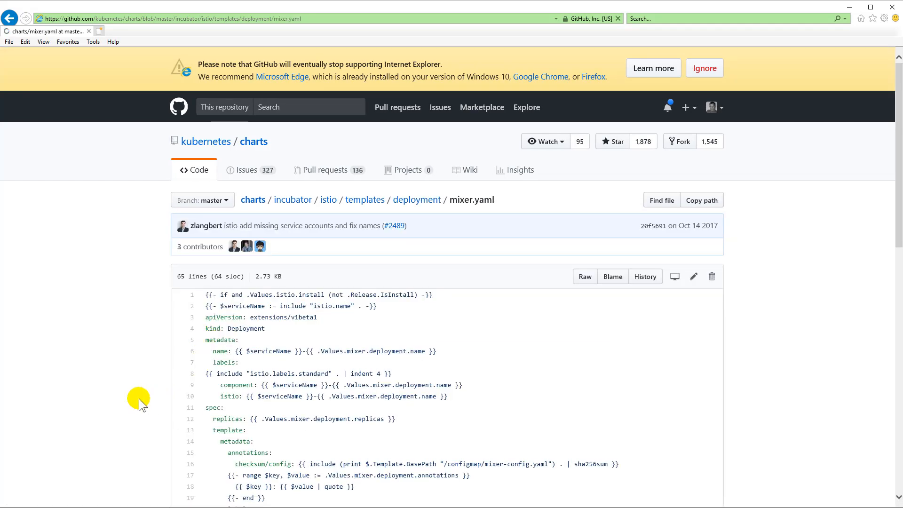
mouse_move(205, 141)
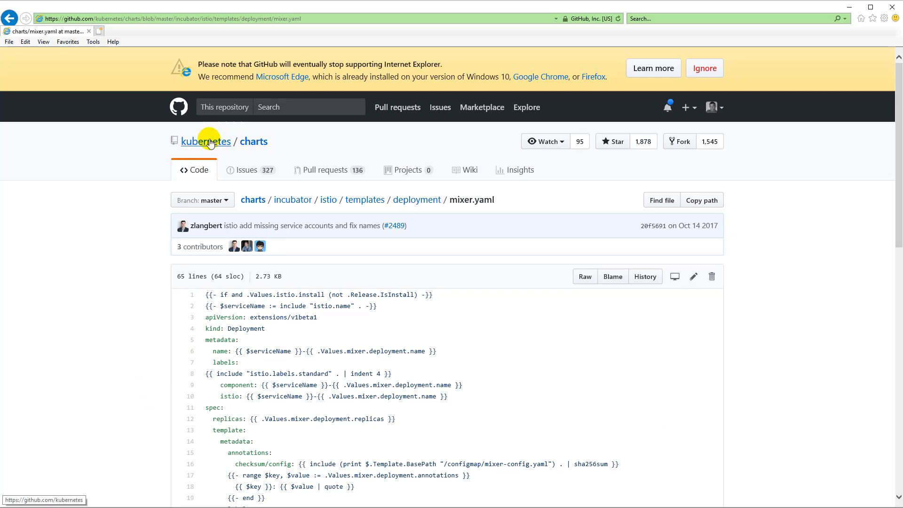
- Navigate from the kubernetes organisation through charts/incubator/istio/templates to addons/deployment
left_click(205, 141)
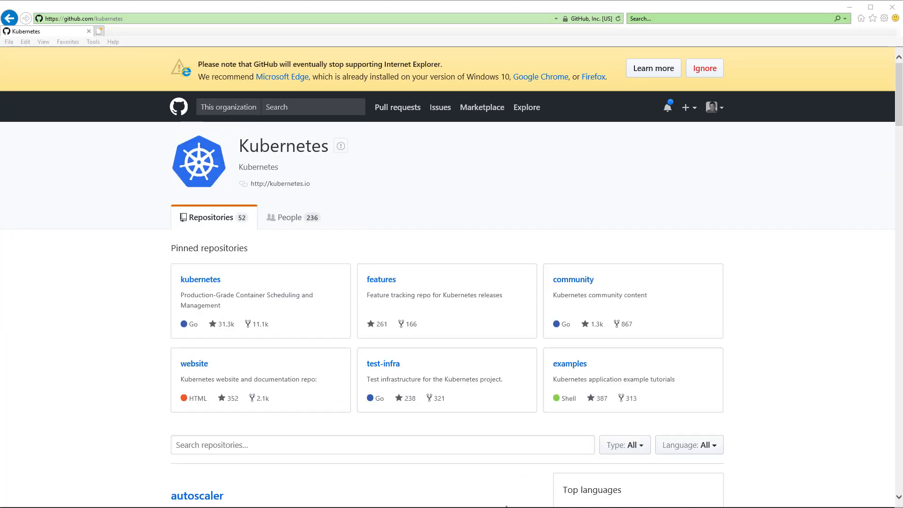
scroll("down", 3)
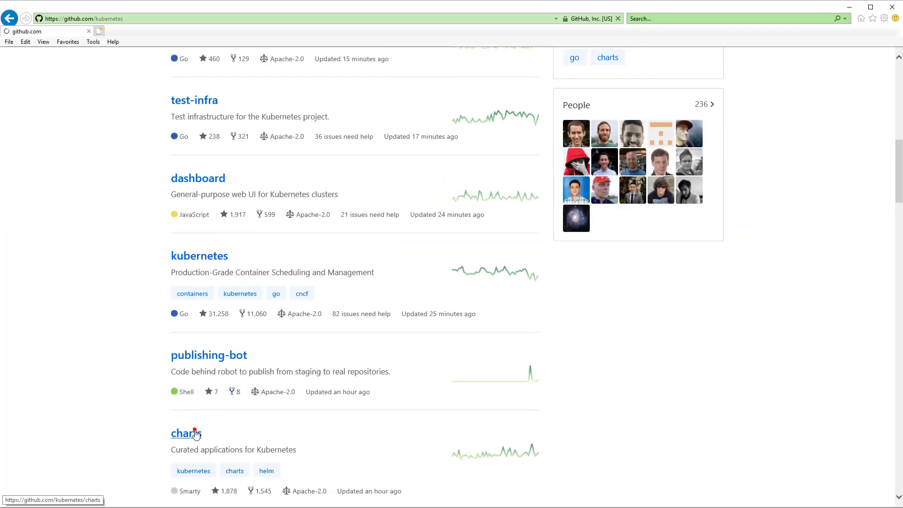
left_click(185, 434)
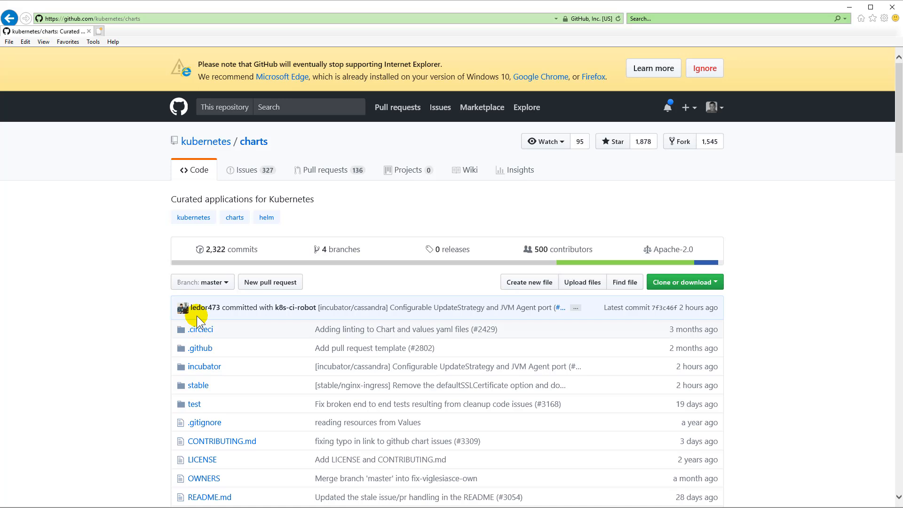
left_click(204, 367)
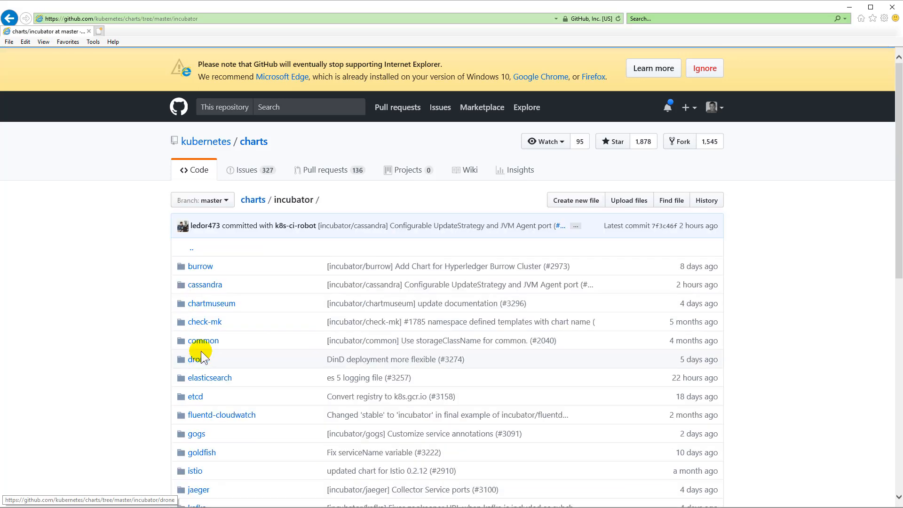
scroll("down", 3)
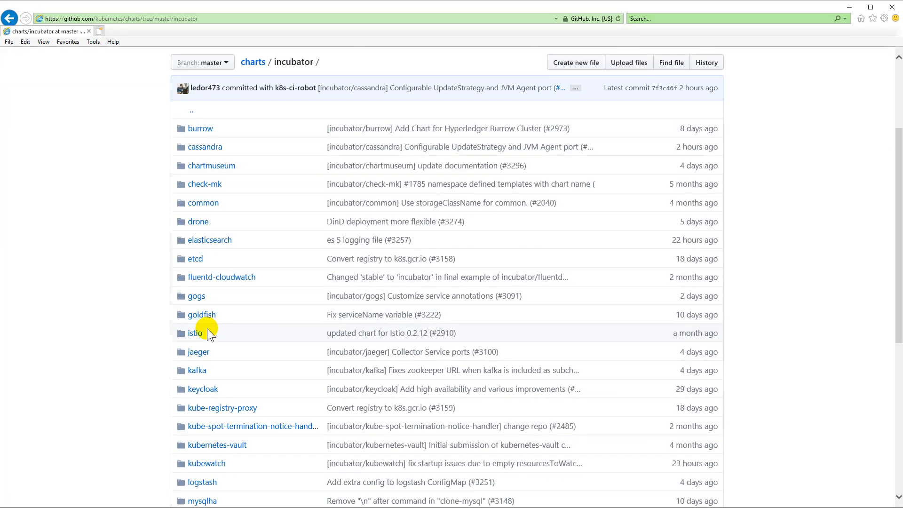
left_click(194, 333)
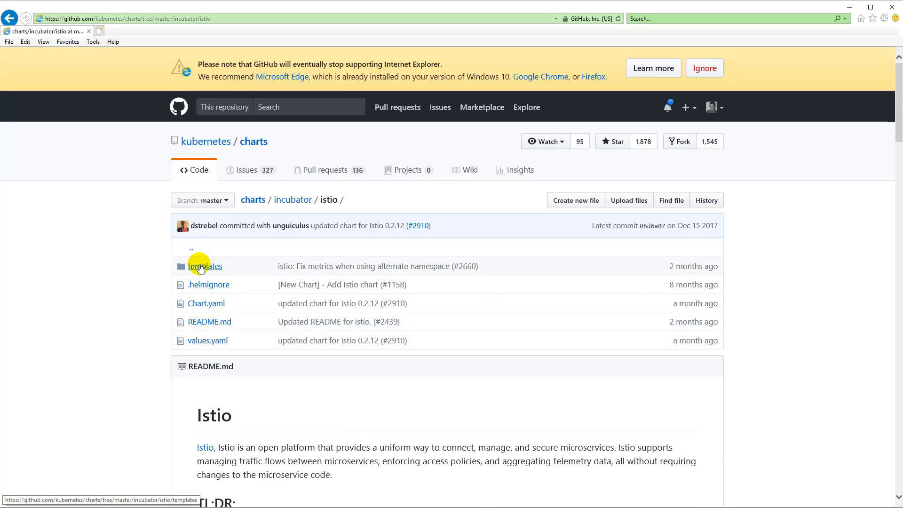
left_click(205, 265)
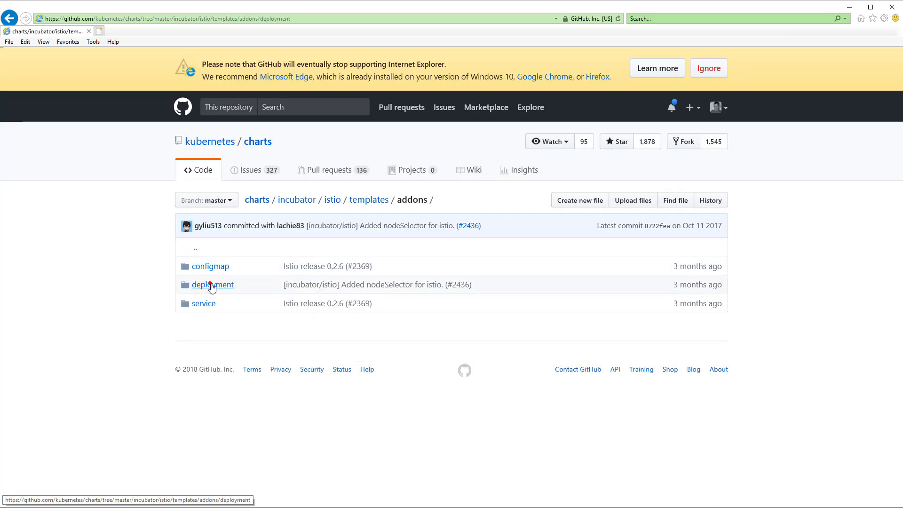
left_click(212, 285)
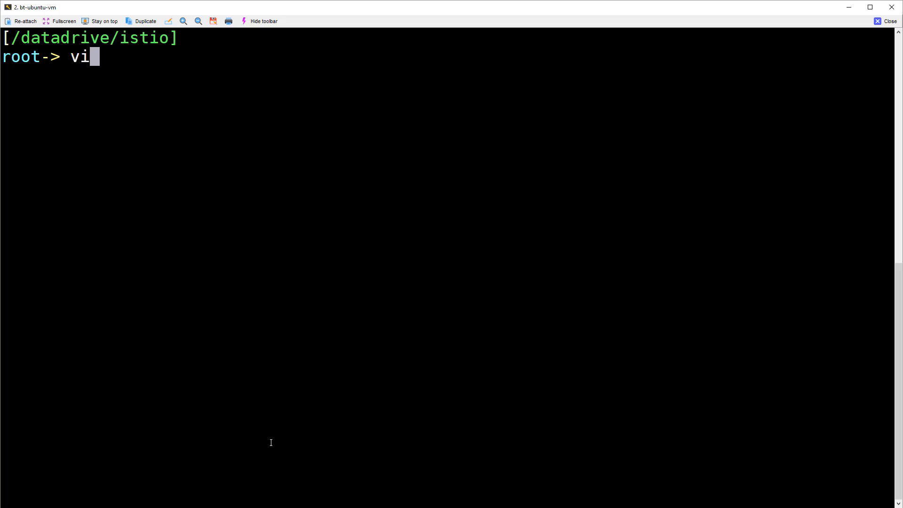
- View install-istio.sh in vim, select the helm upgrade lines, then save and quit
type("m install-istio.sh")
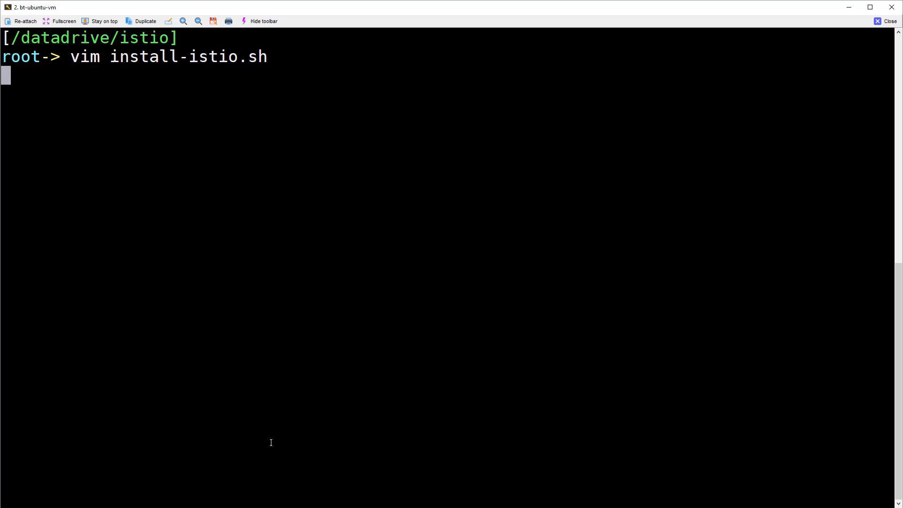
key("Return")
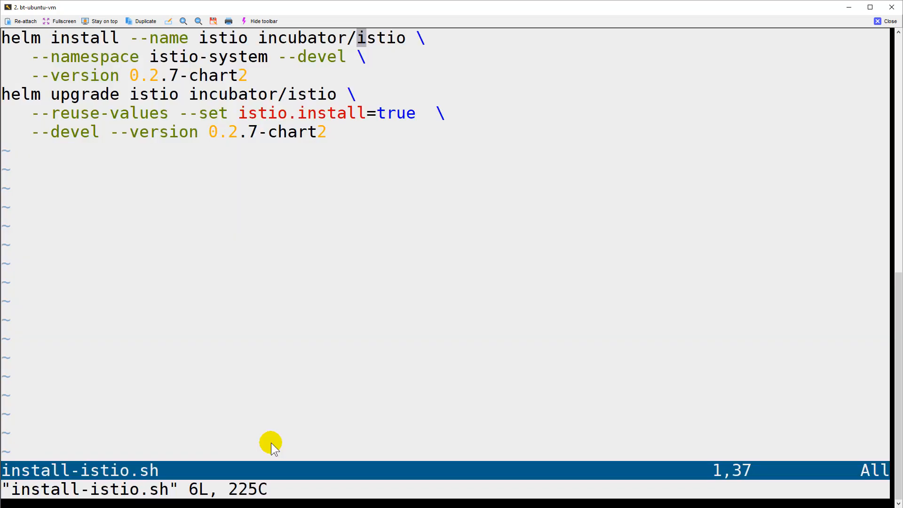
key("V")
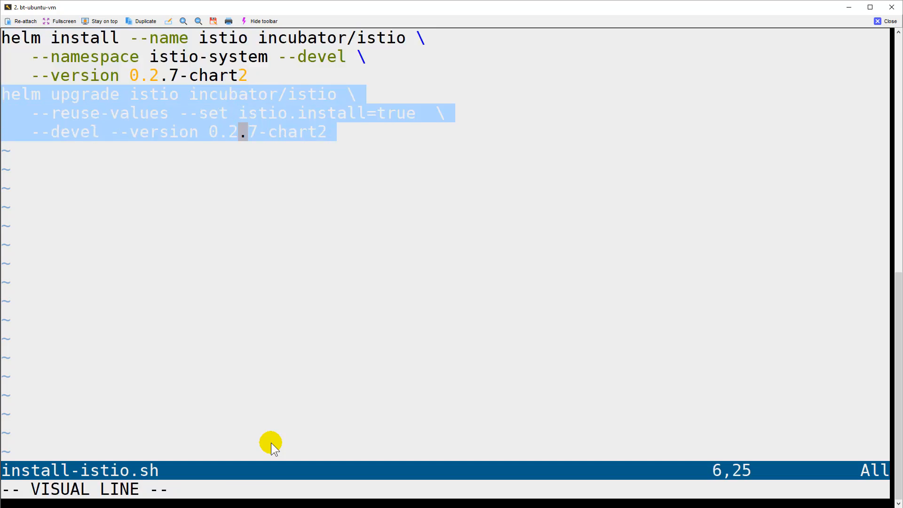
key("Escape")
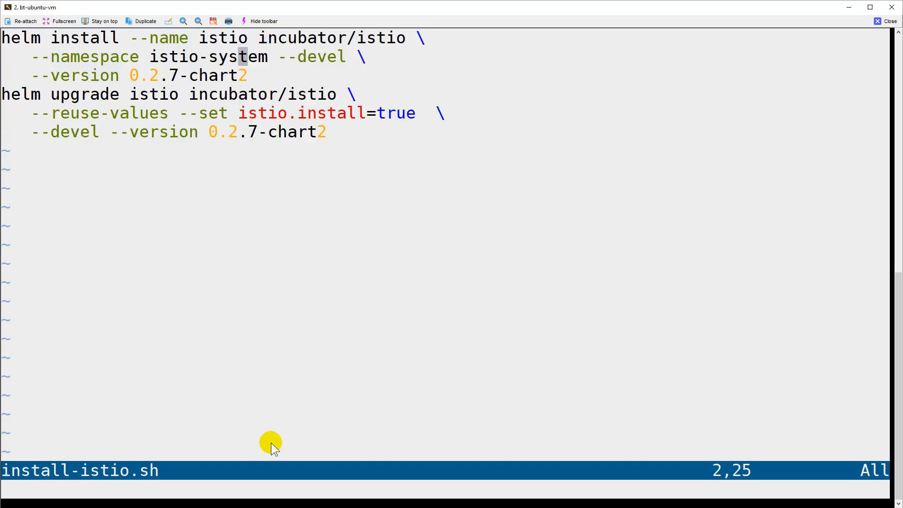
key("Up")
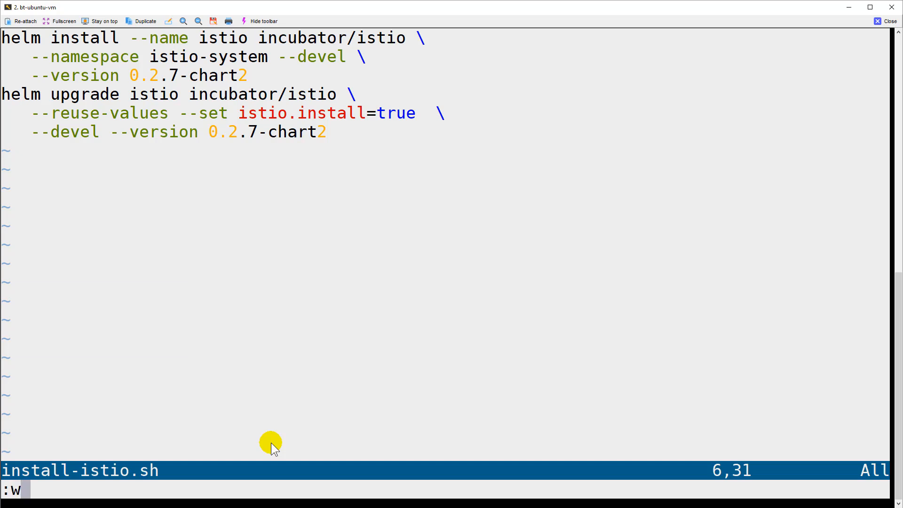
key("Return")
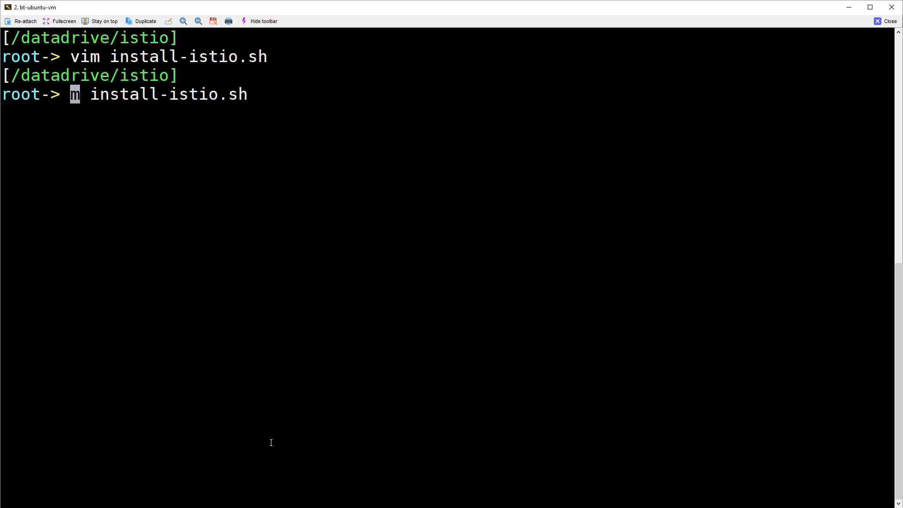
- Run bash install-istio.sh and scroll up through the helm upgrade output
type("bash")
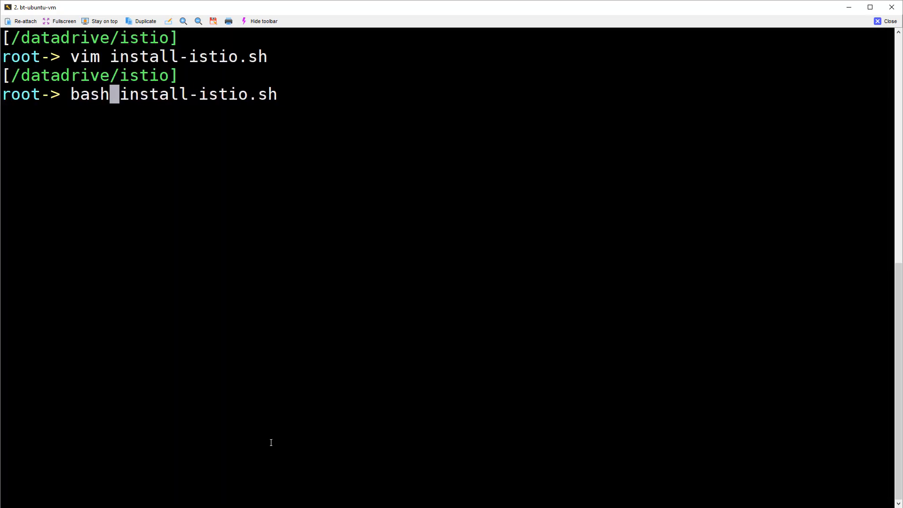
key("Return")
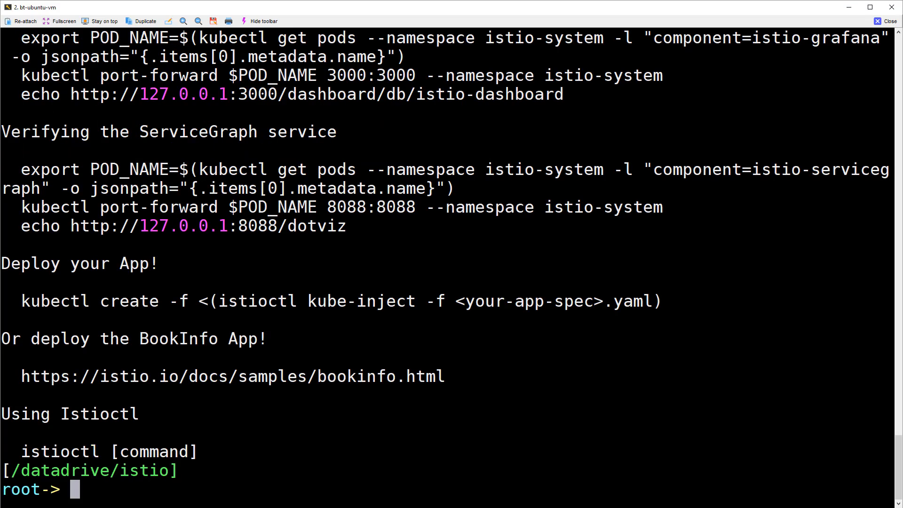
scroll("up", 3)
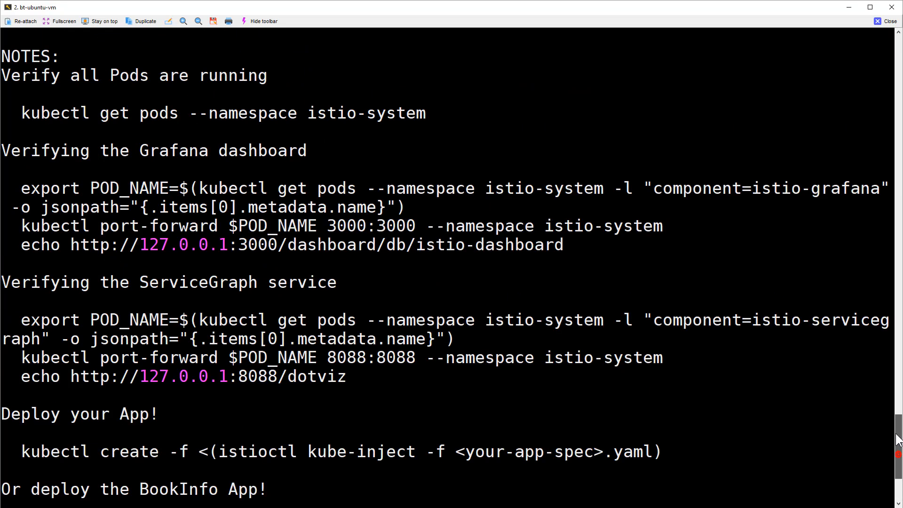
scroll("up", 3)
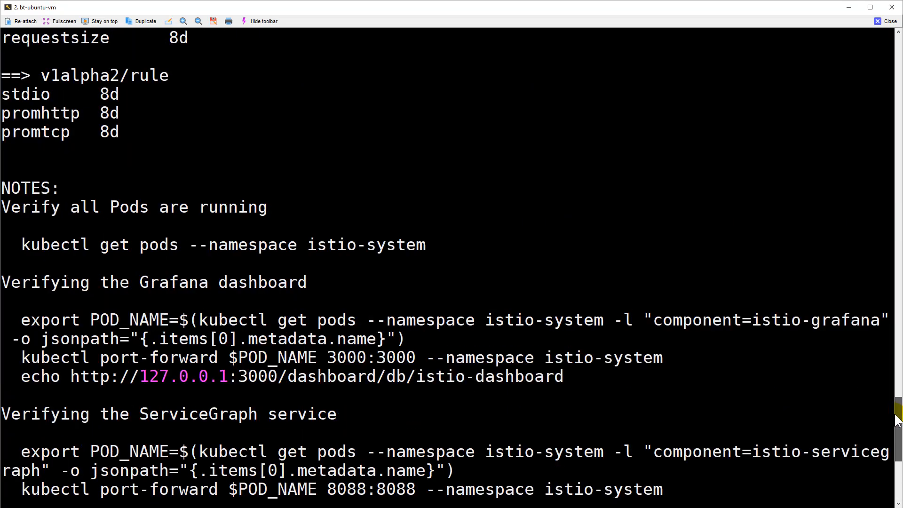
scroll("up", 3)
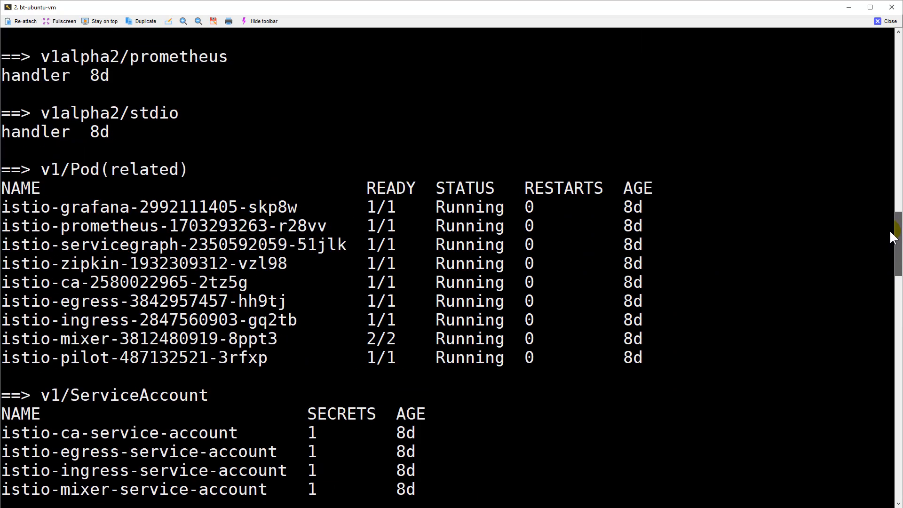
scroll("up", 3)
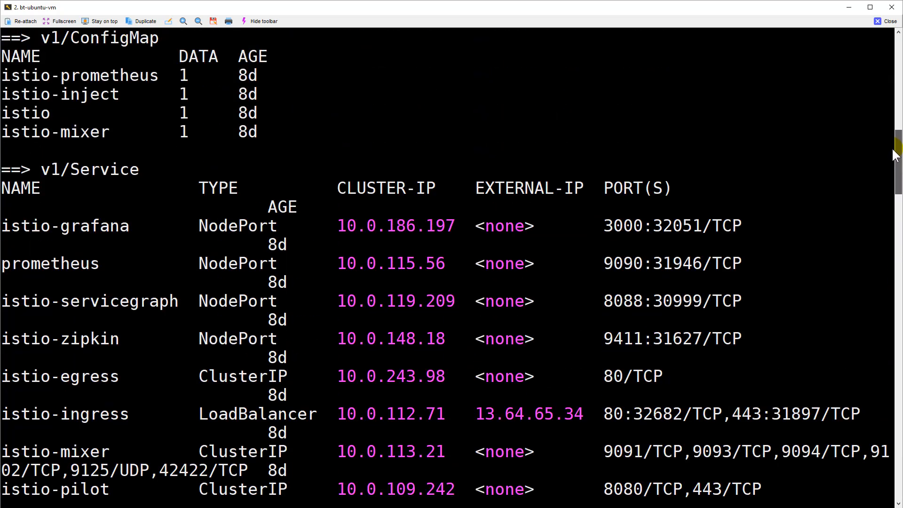
scroll("up", 3)
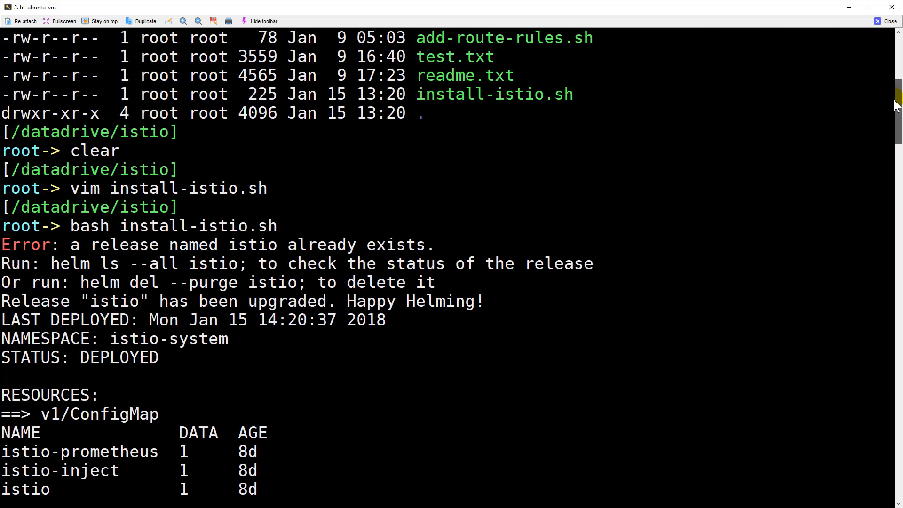
- Scroll down and copy the istio-ingress external IP 13.64.65.34
scroll("down", 3)
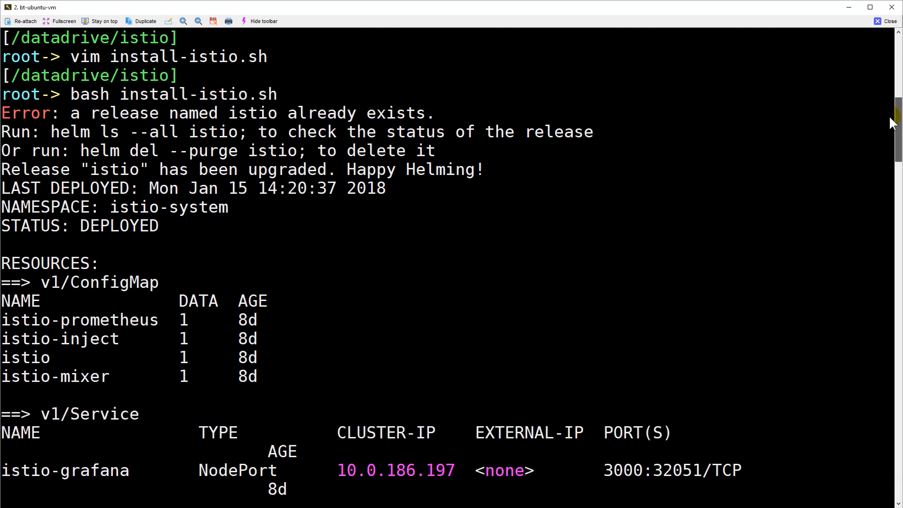
scroll("down", 3)
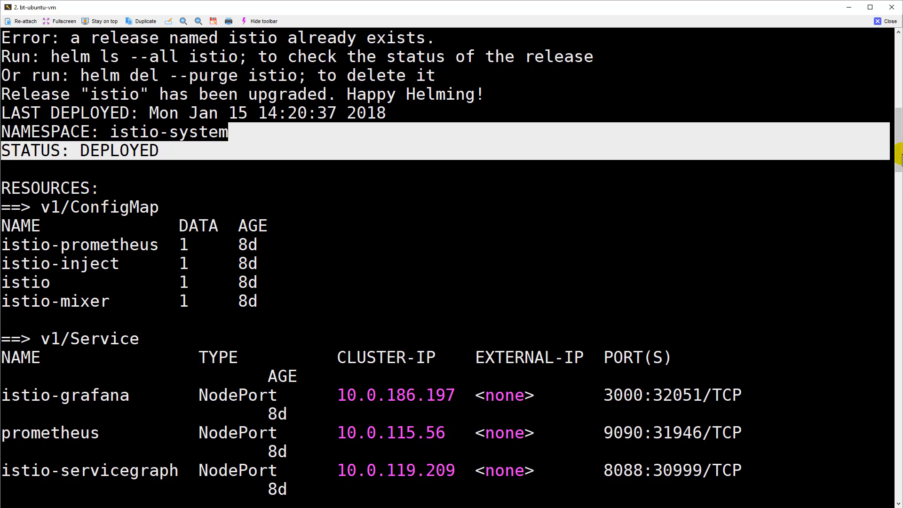
scroll("down", 3)
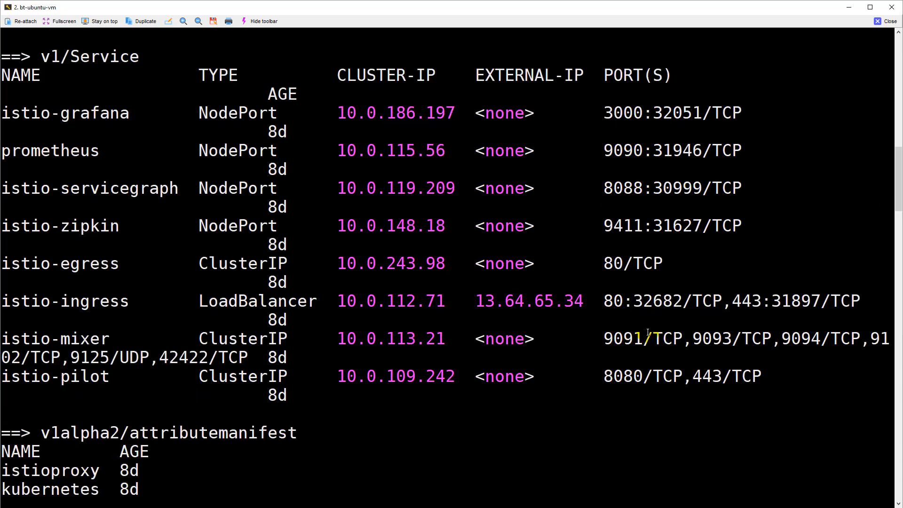
double_click(528, 300)
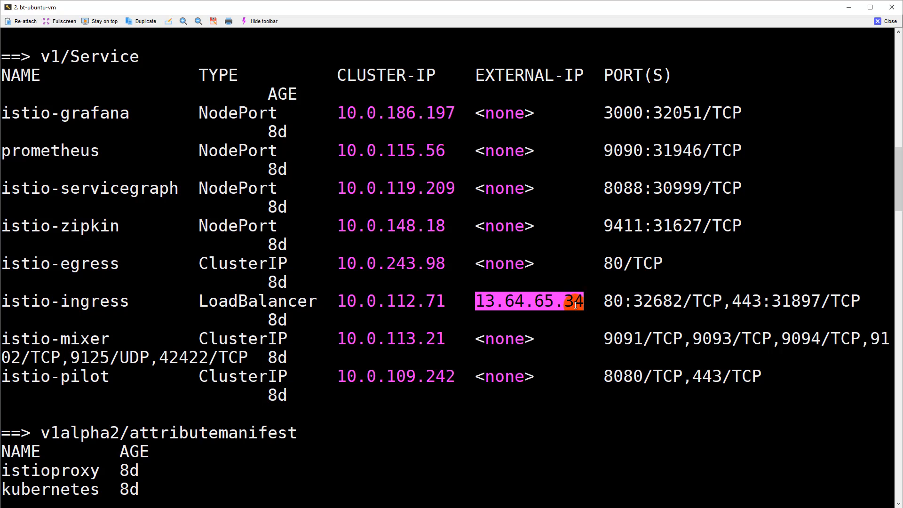
mouse_move(897, 254)
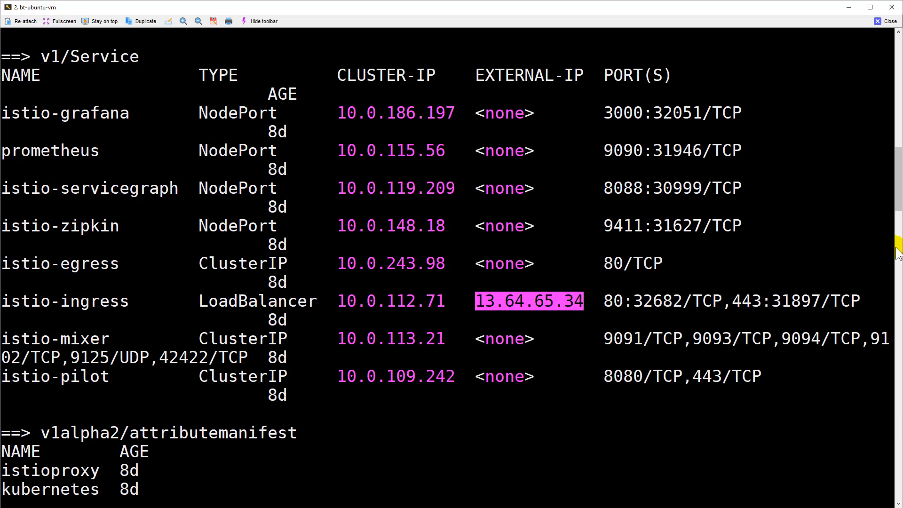
scroll("down", 3)
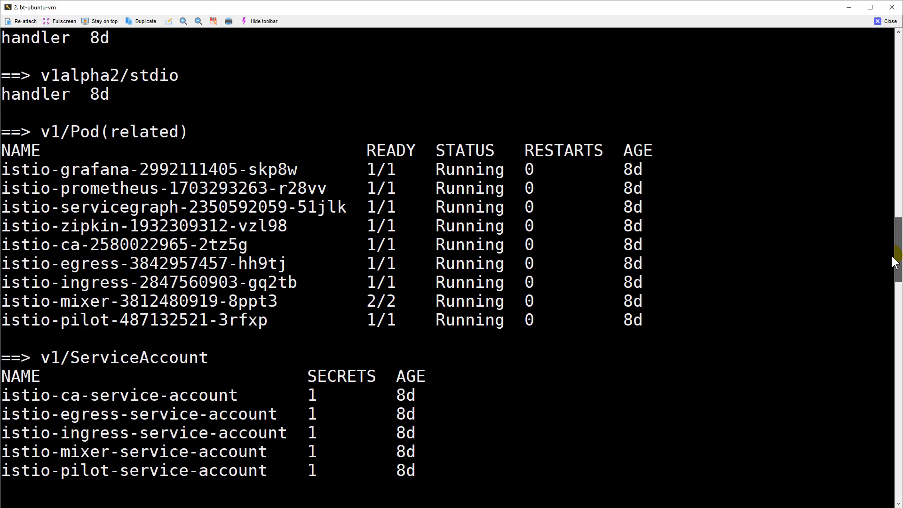
scroll("down", 3)
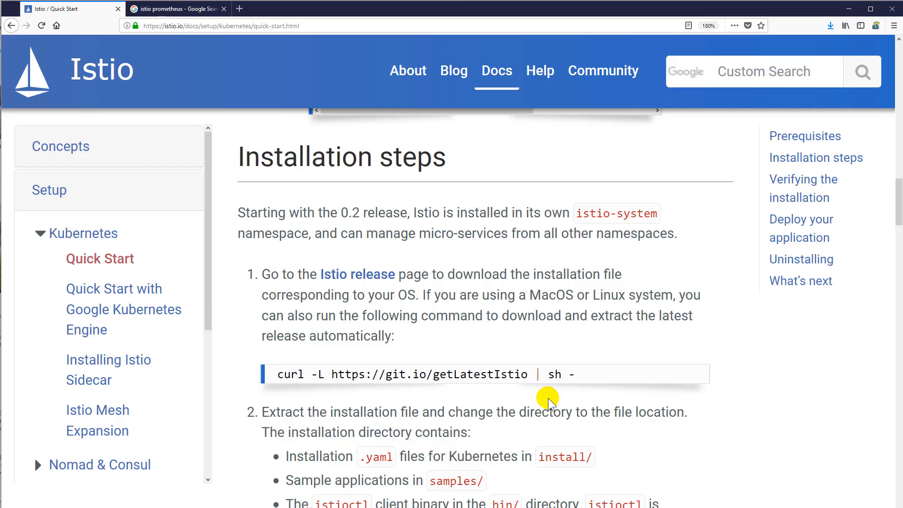
mouse_move(690, 373)
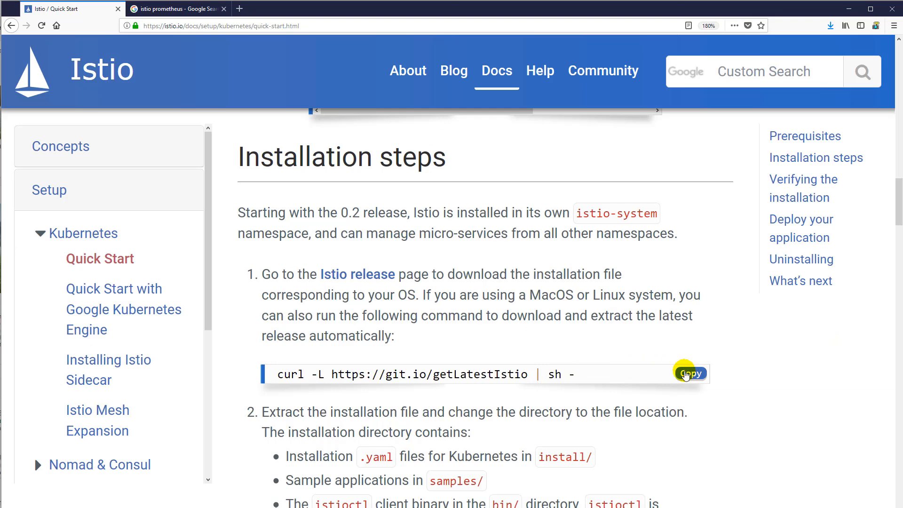
- Copy the curl download command from the Quick Start installation steps
left_click(690, 374)
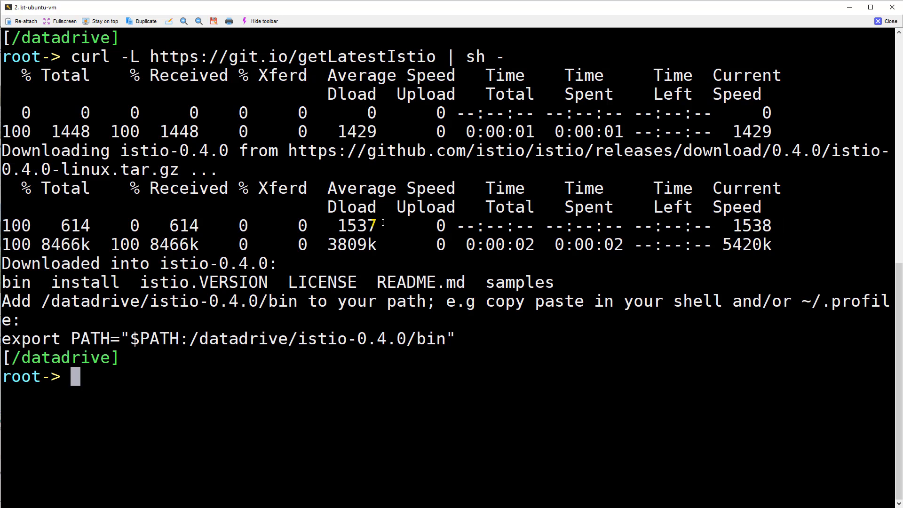
- Change into the istio-0.4.0 directory and open ~/.bashrc in vim
type("cd")
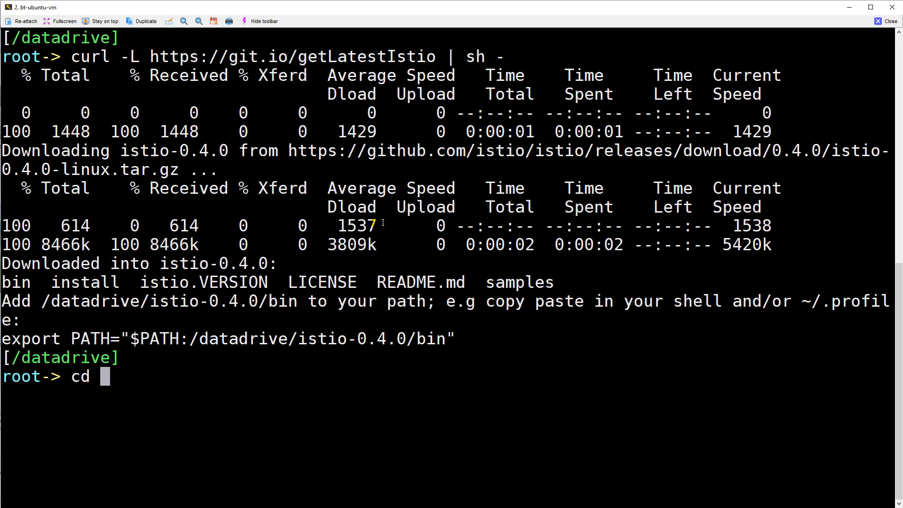
key("Return")
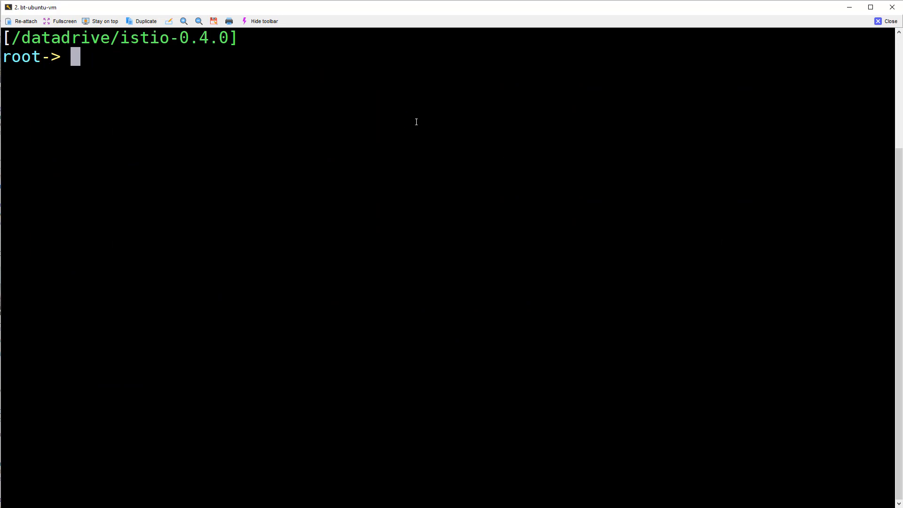
type("vim ~")
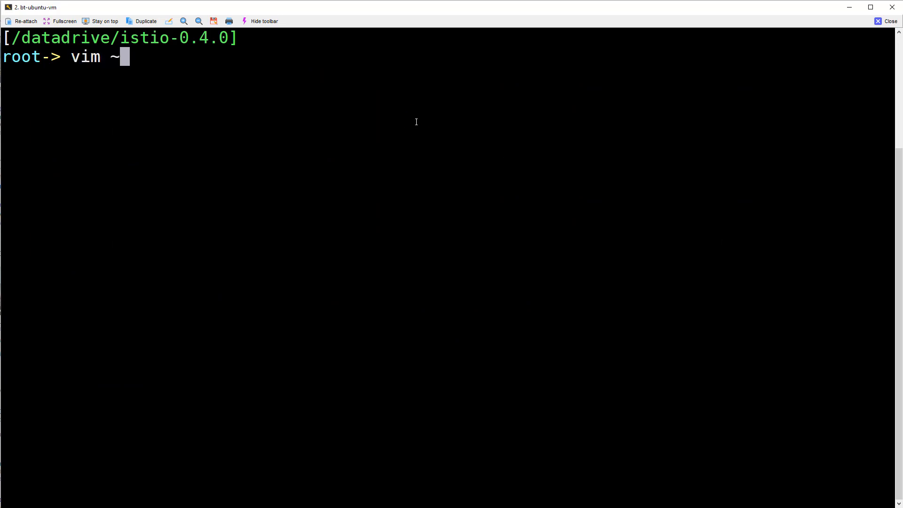
type("/.bashrc")
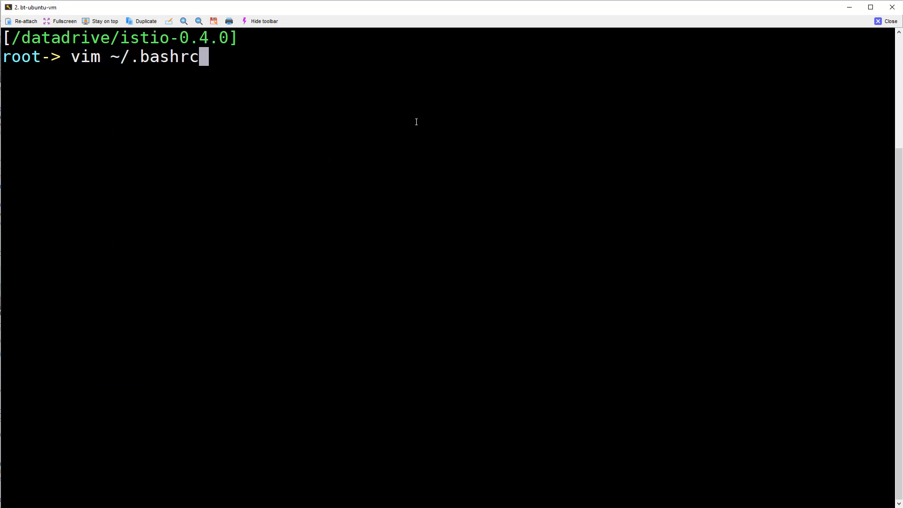
key("Return")
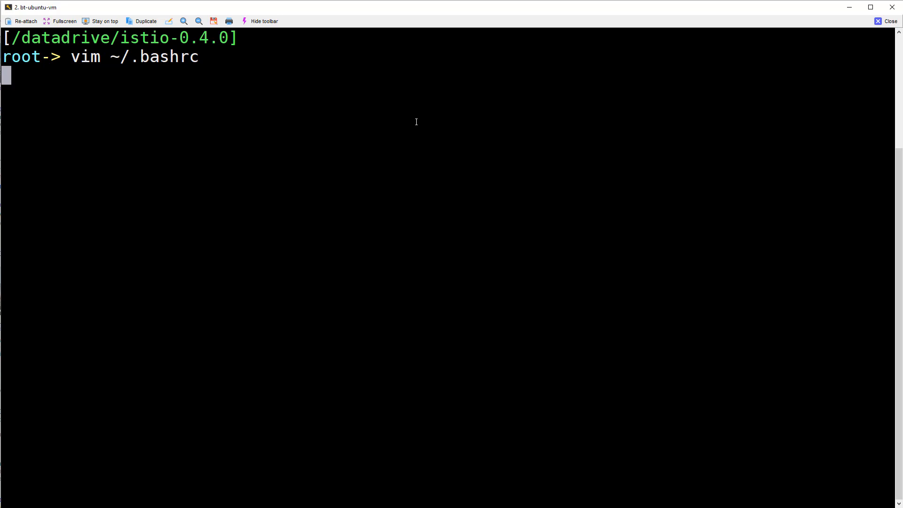
- Show line numbers and mark $ISTIO in the PATH export line before leaving vim
key("Return")
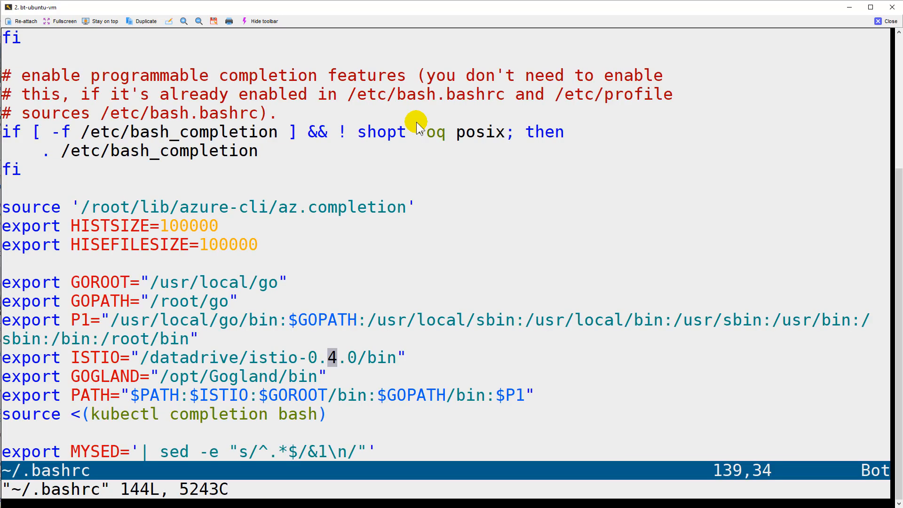
type(":set nu")
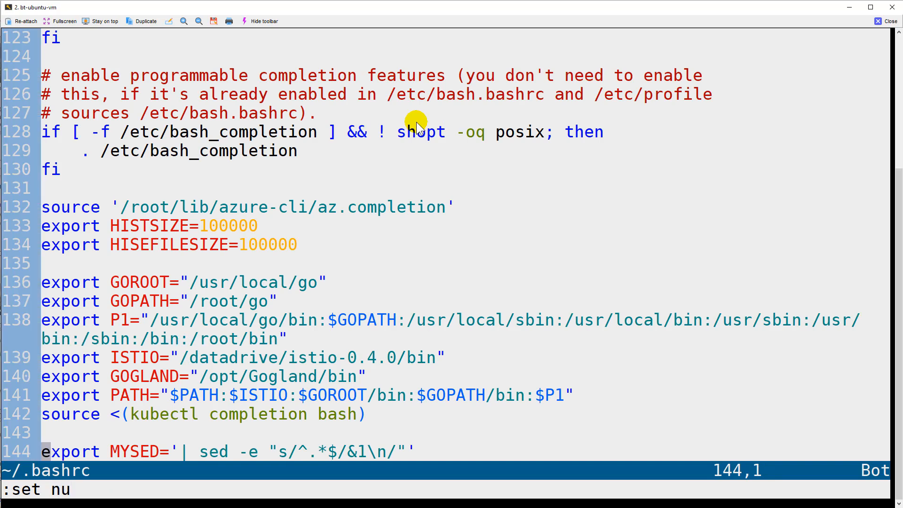
key("V")
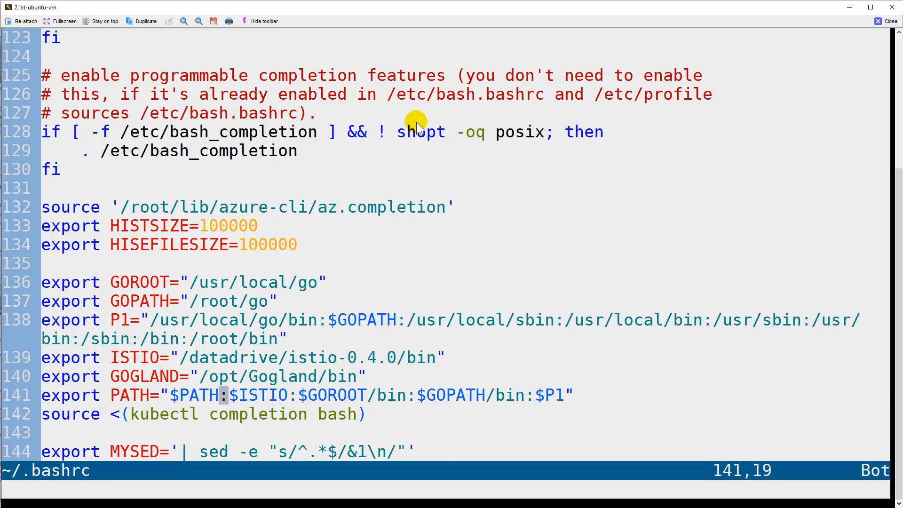
key("v")
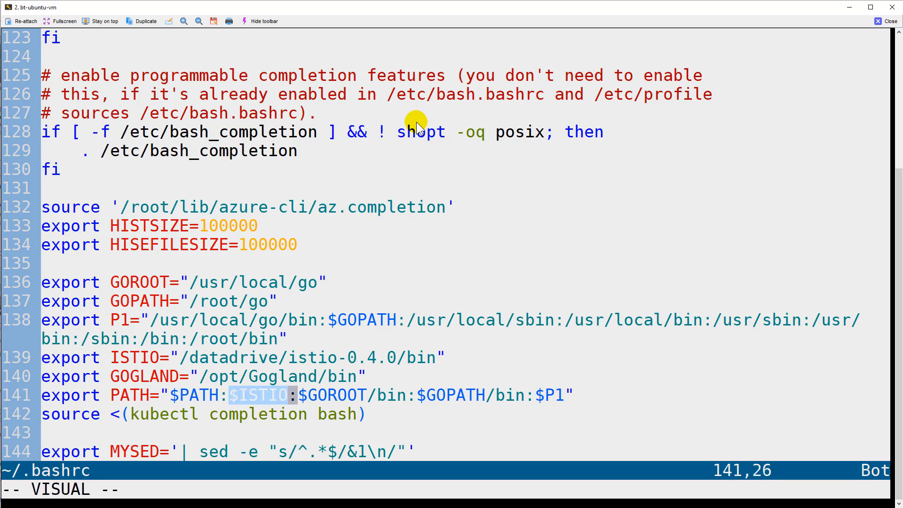
key("Escape")
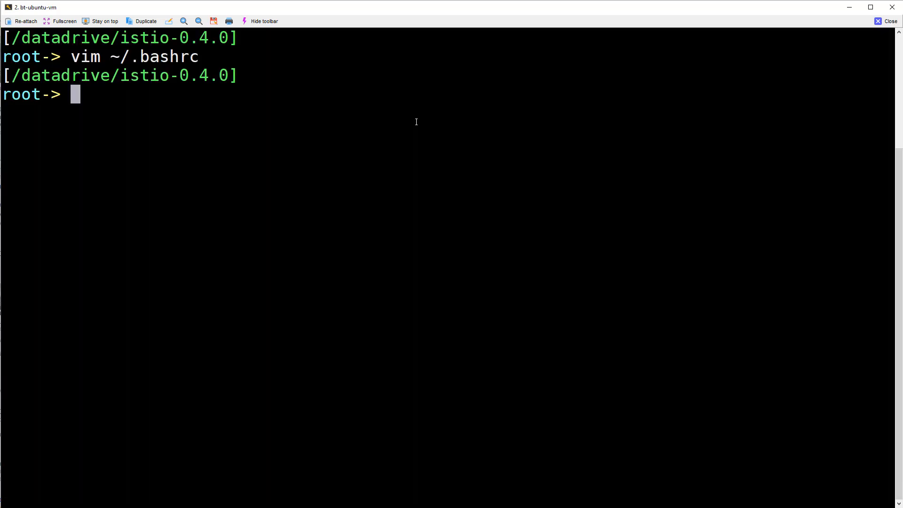
- Source ~/.bashrc, clear the screen, and run istioctl to confirm it's on PATH
type("~/.bashrc")
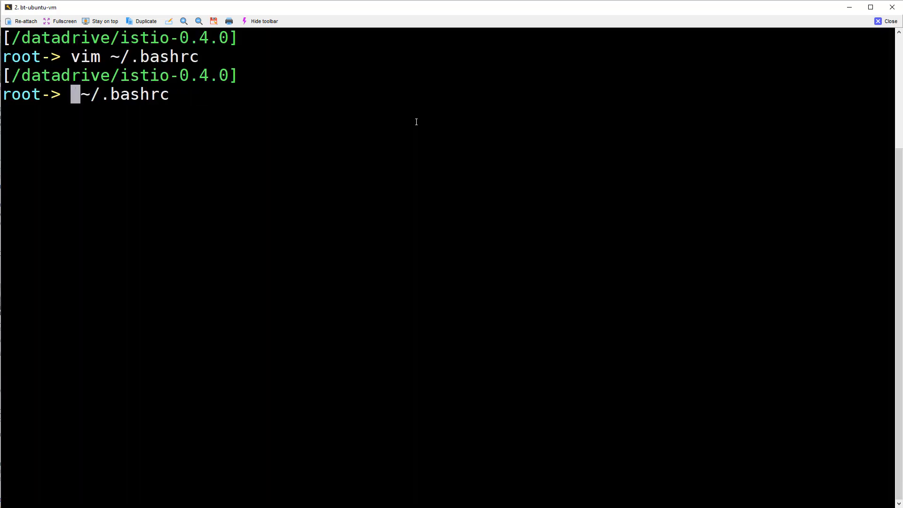
key("Return")
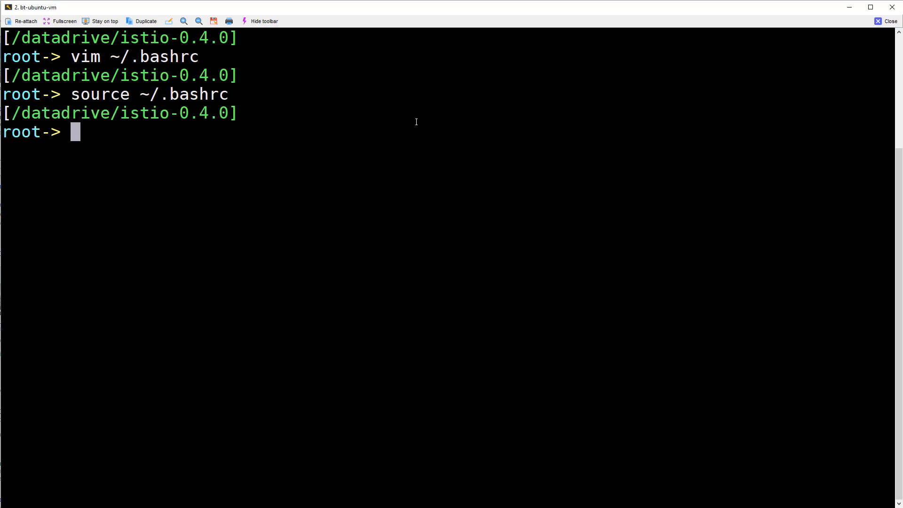
type("clear")
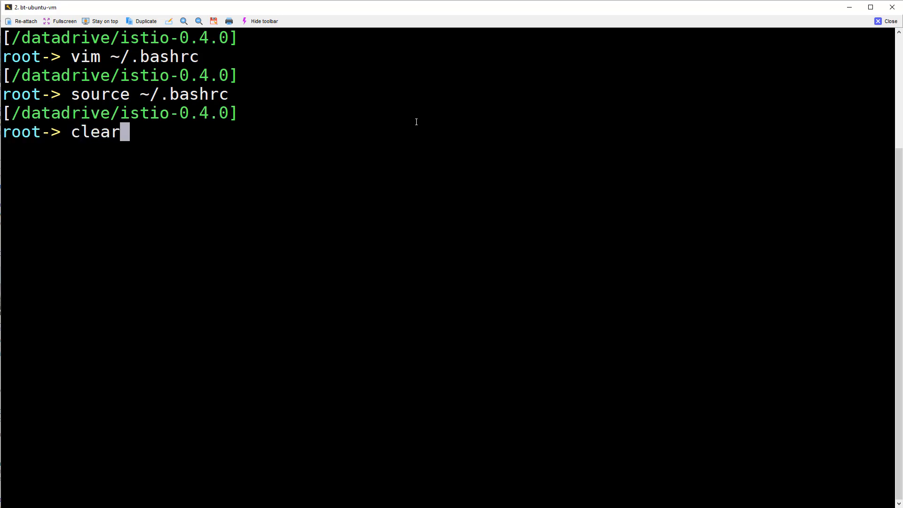
key("Return")
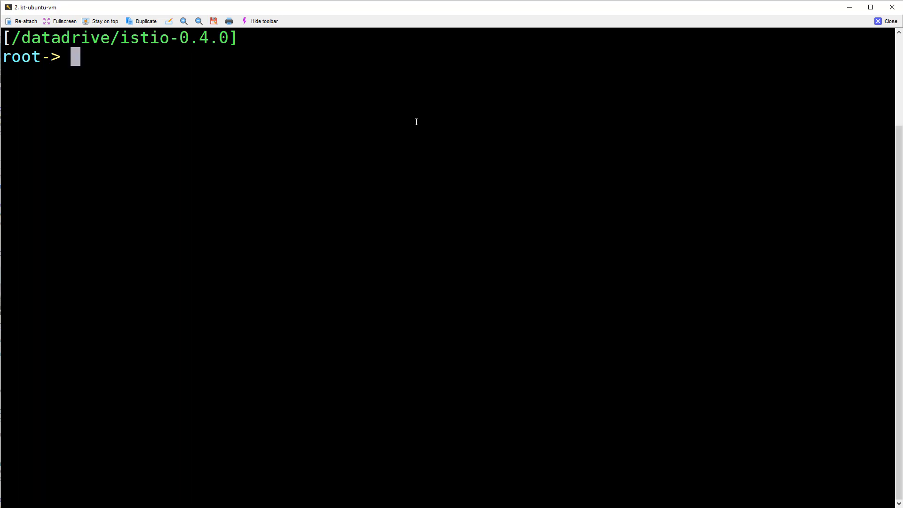
type("istioctl")
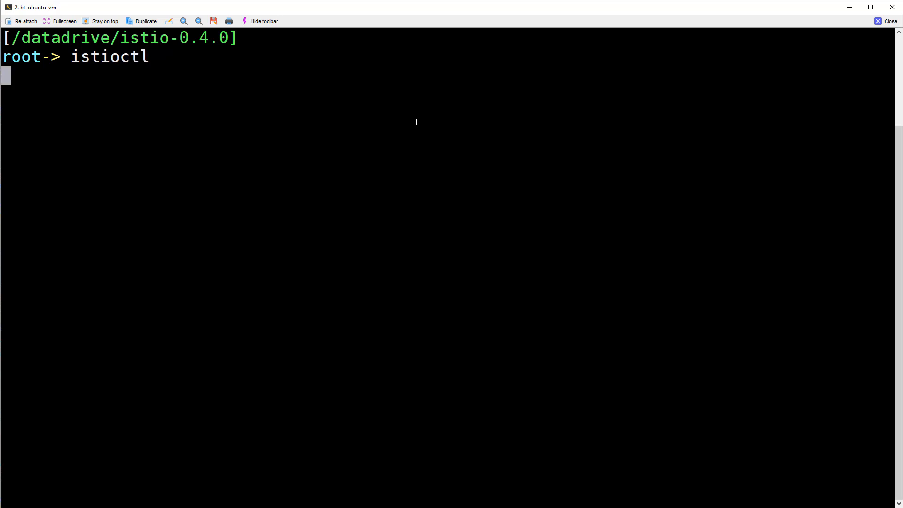
key("Return")
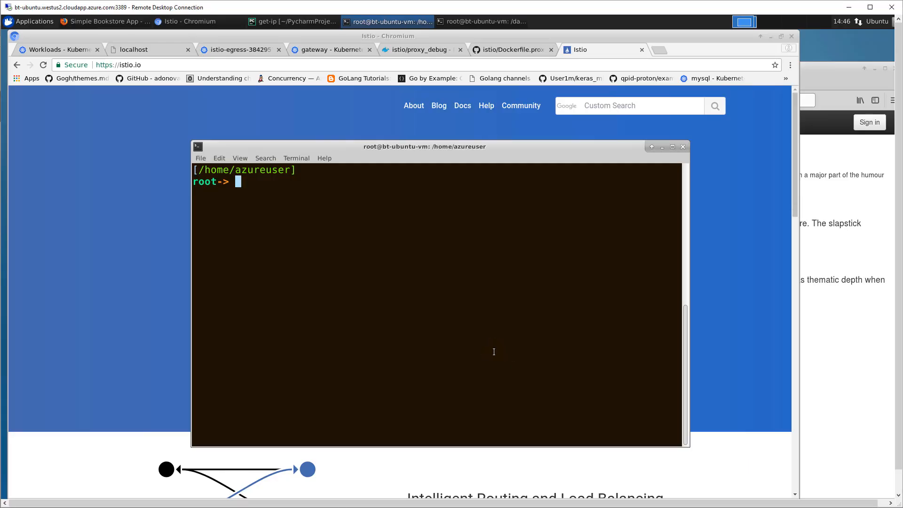
- Start typing a kubectl command in the remote Ubuntu terminal
type("kubect")
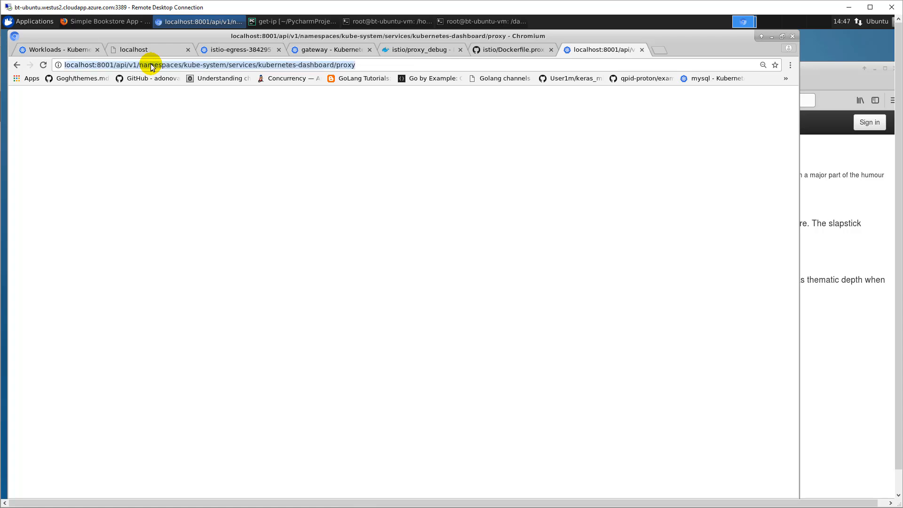
- Load the localhost:8001 dashboard proxy and view the istio-system namespace overview
left_click(230, 64)
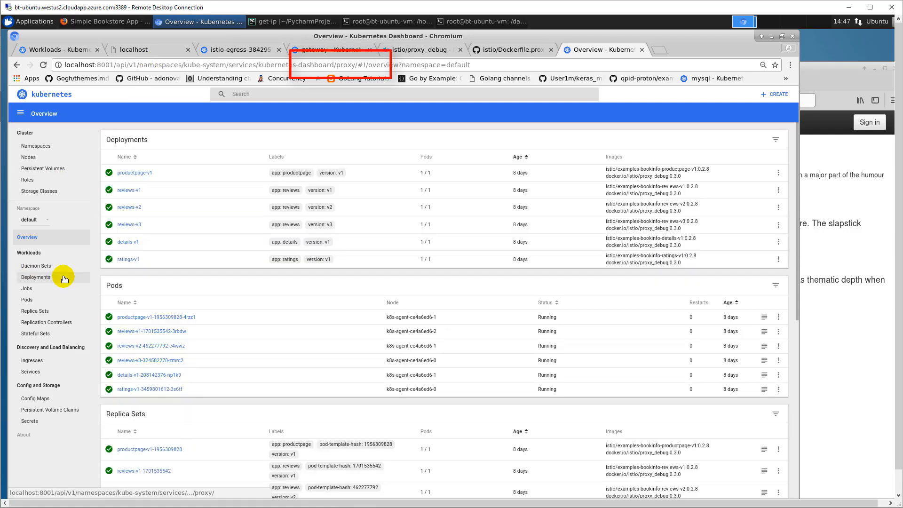
left_click(32, 220)
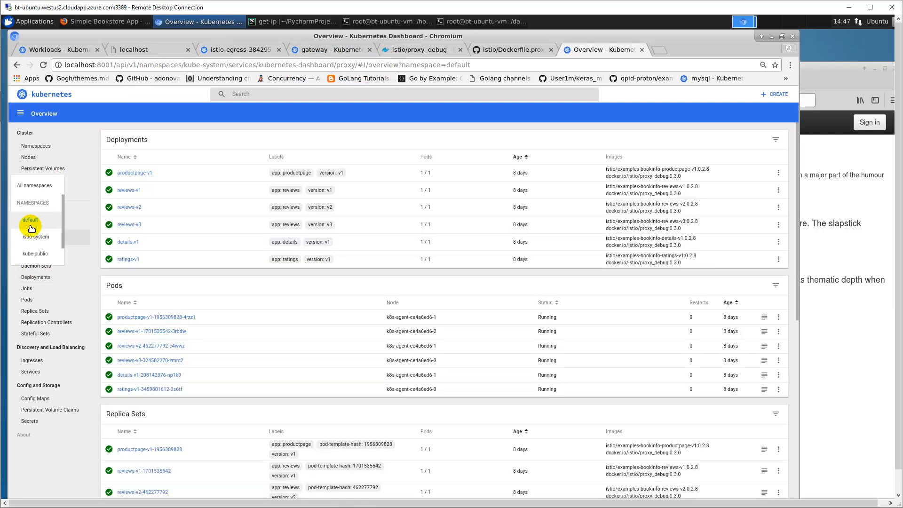
left_click(34, 237)
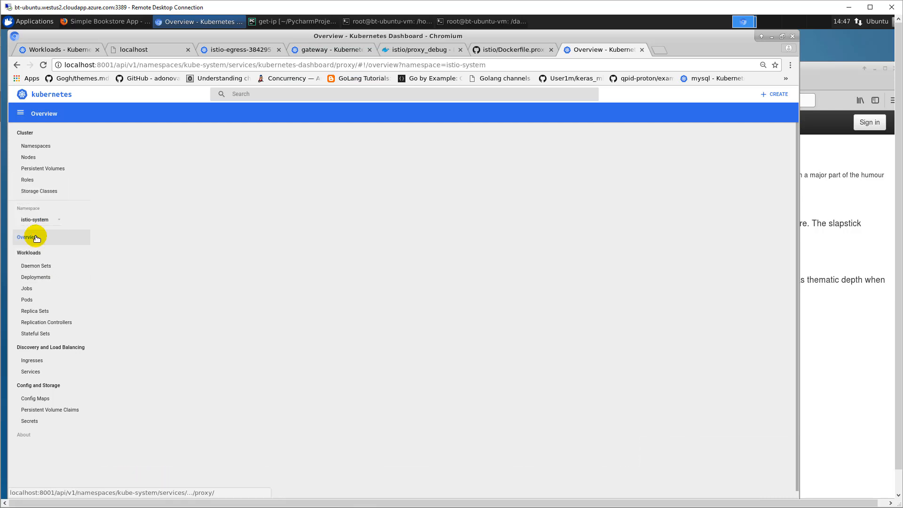
left_click(28, 236)
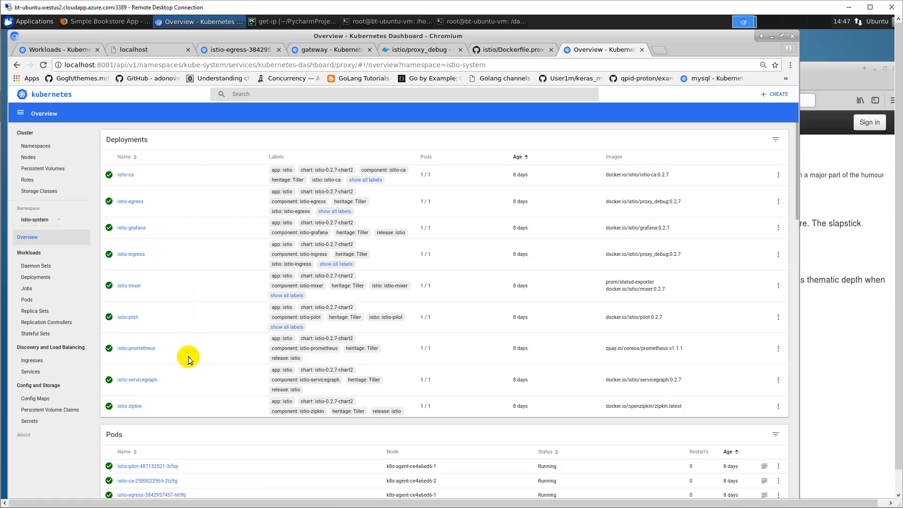
mouse_move(179, 415)
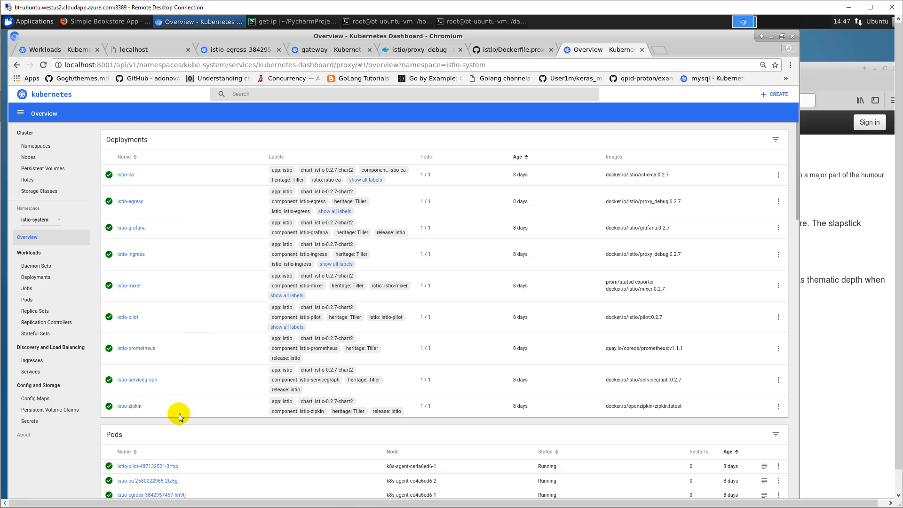
left_click(26, 300)
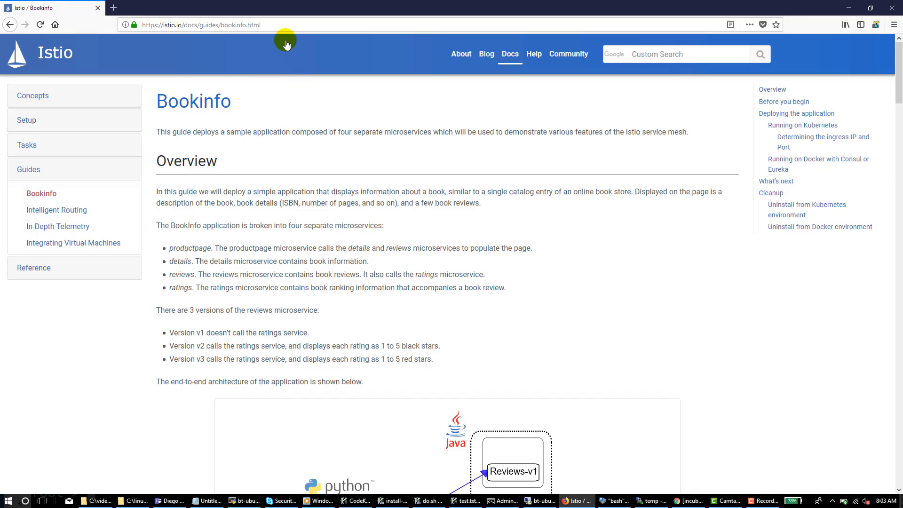
- Select the Bookinfo guide title and scroll through its architecture diagram
double_click(193, 100)
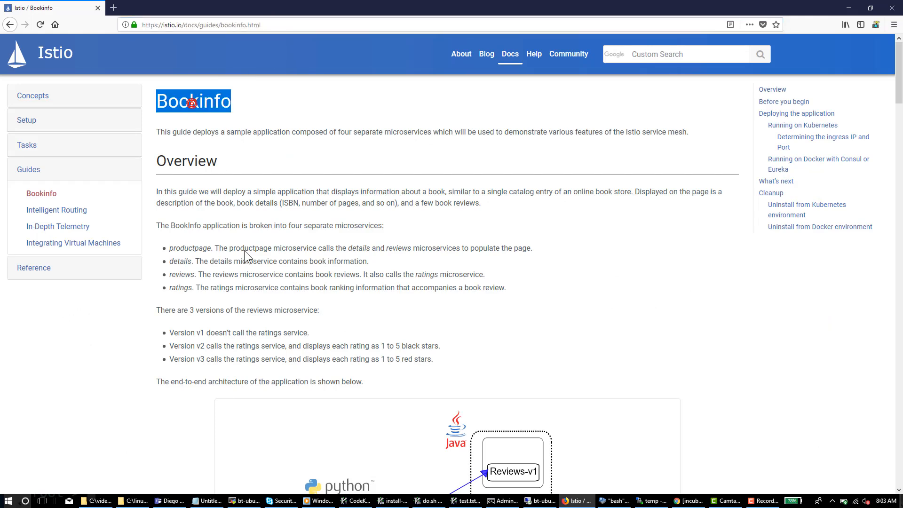
scroll("down", 3)
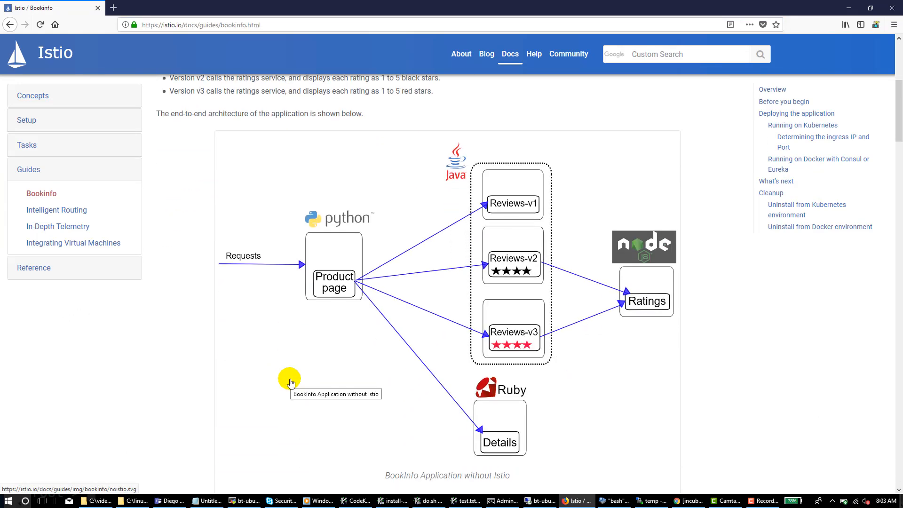
scroll("down", 3)
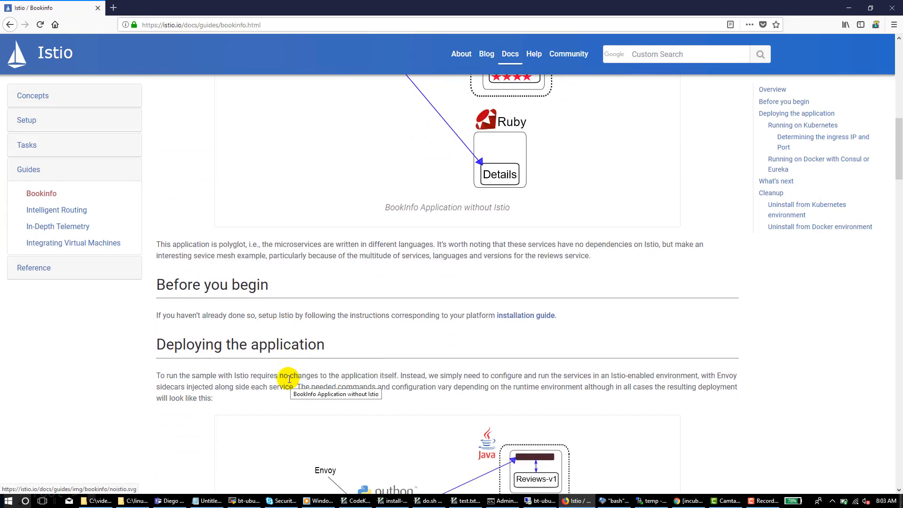
scroll("down", 3)
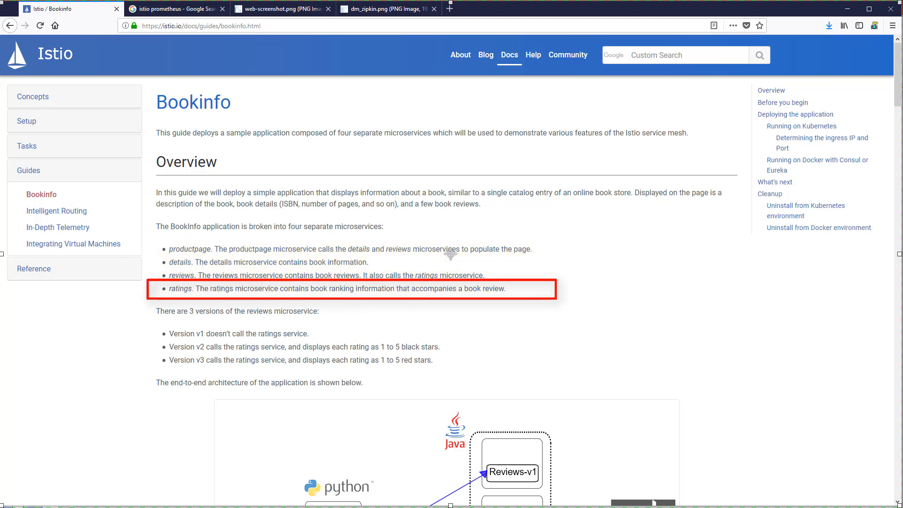
left_click(300, 337)
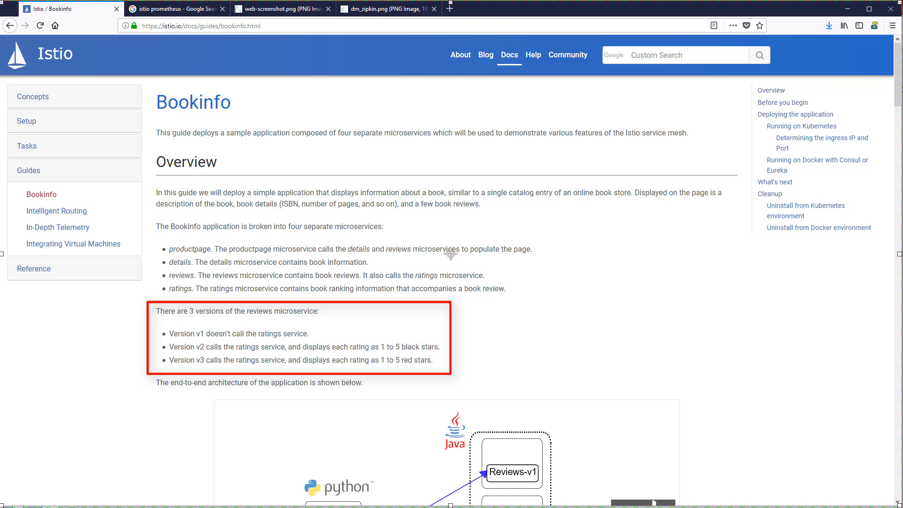
scroll("down", 3)
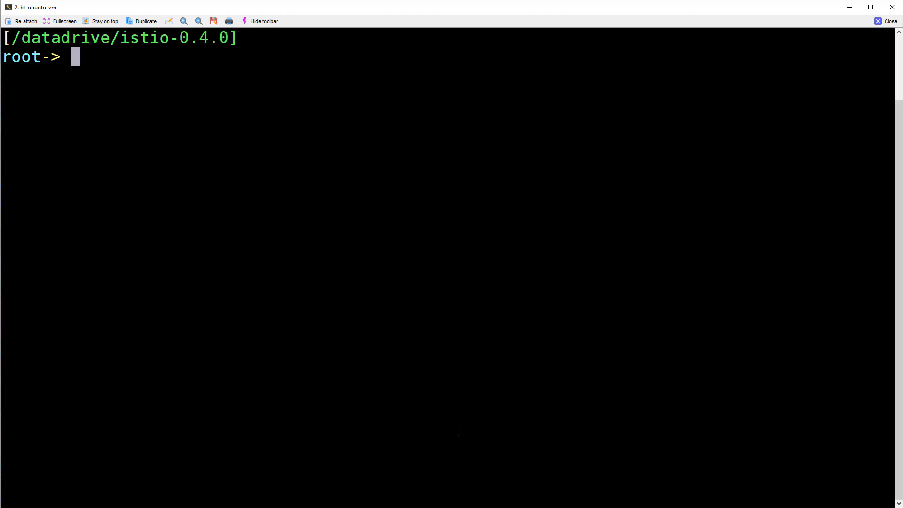
- Change into the samples/bookinfo/kube directory
type("cd samples/b")
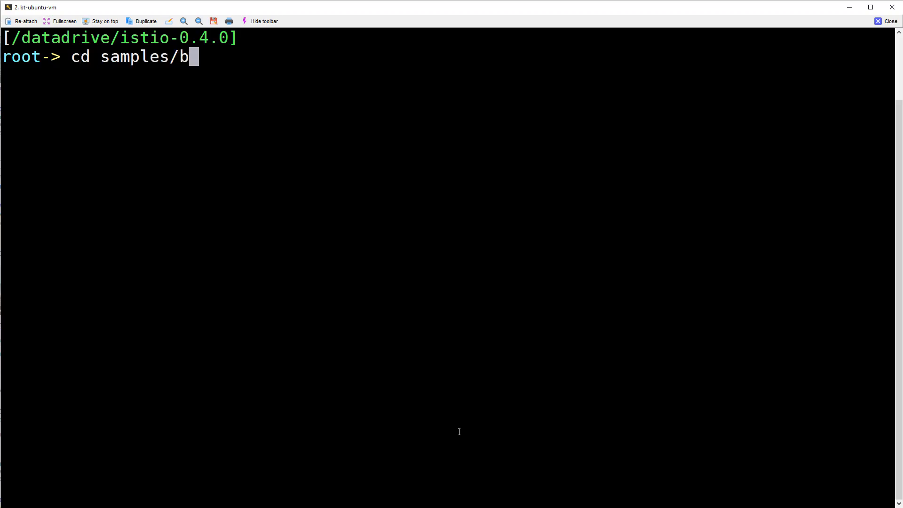
type("ookinfo/kube/")
type("lt boo")
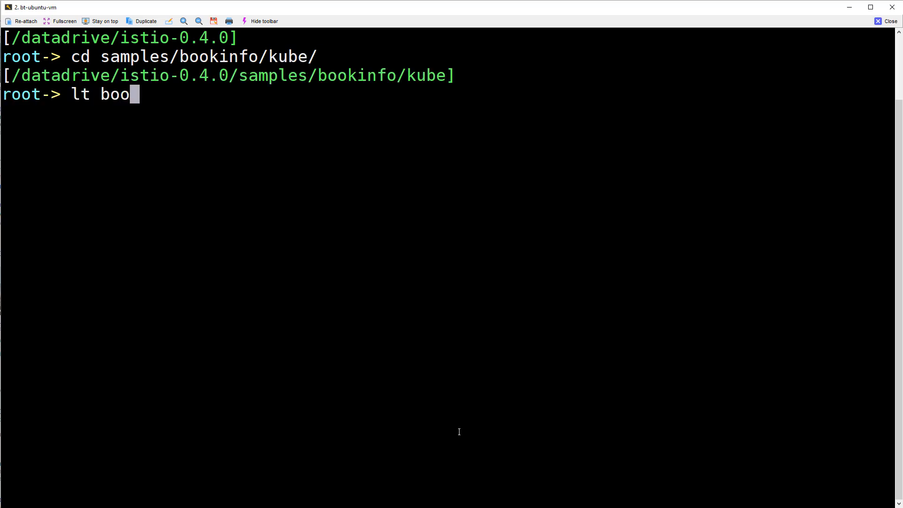
key("Return")
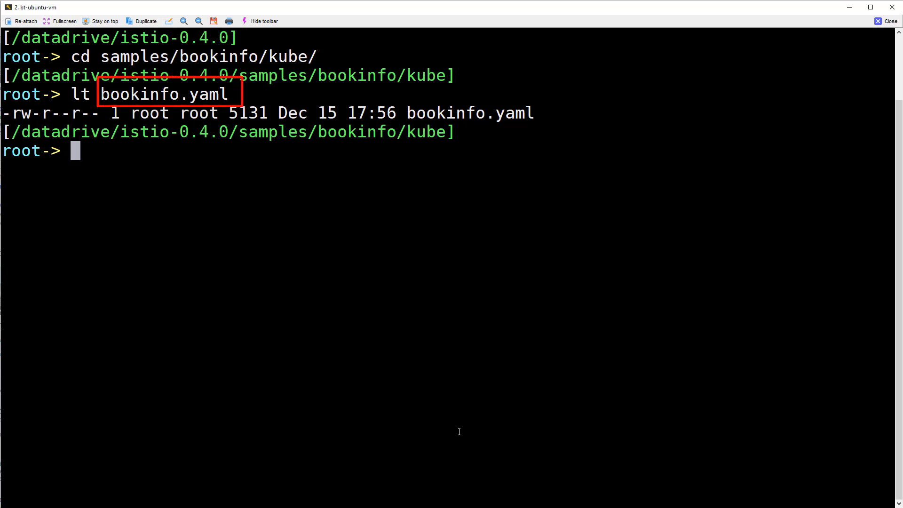
- Run kubectl create -f <(istioctl kube-inject -f bookinfo.yaml)
type("kubec")
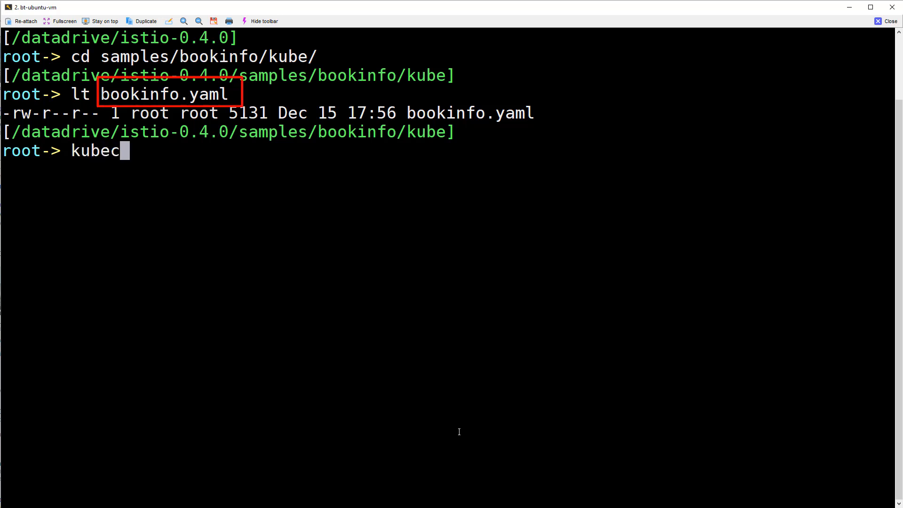
type("tl create")
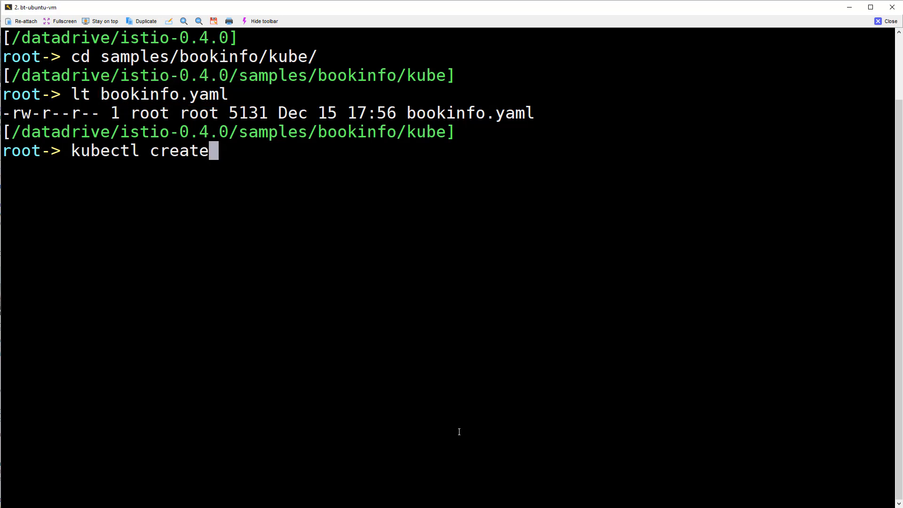
type("-f <(i")
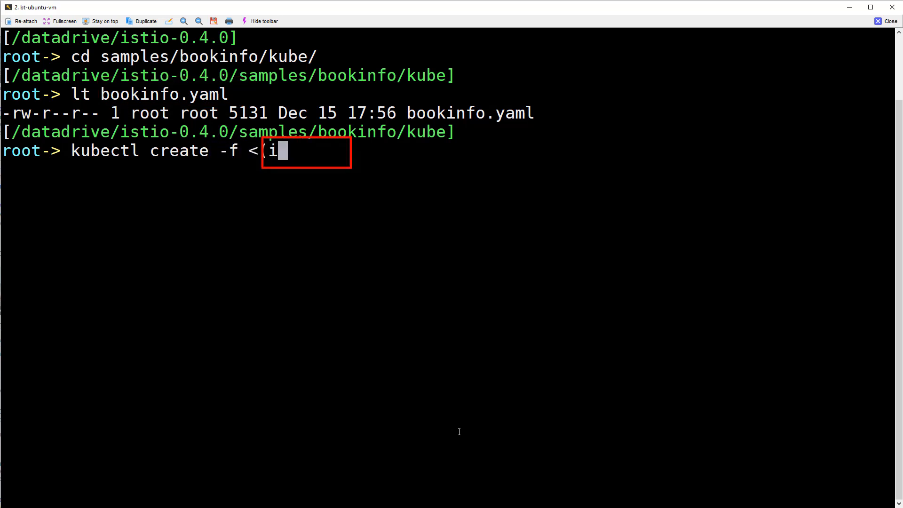
type("stioctl k")
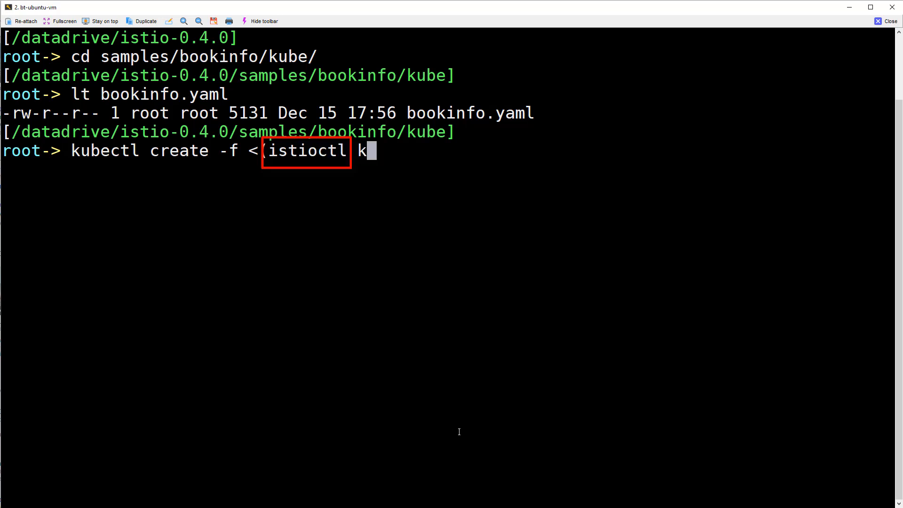
type("ube-inje")
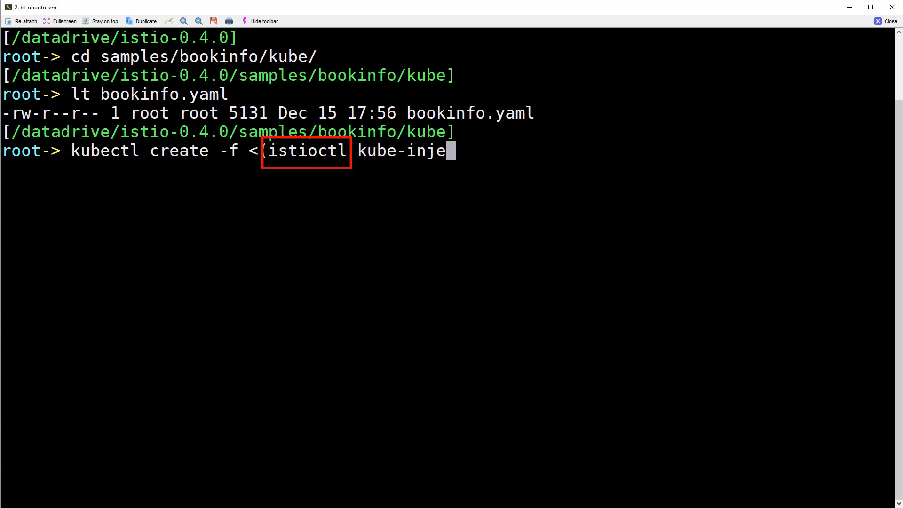
type("ct - f")
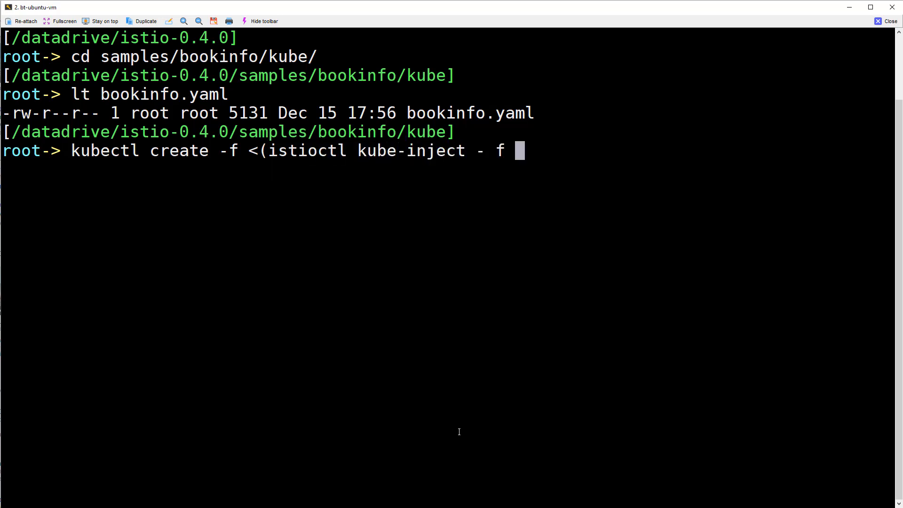
type("bookinfo")
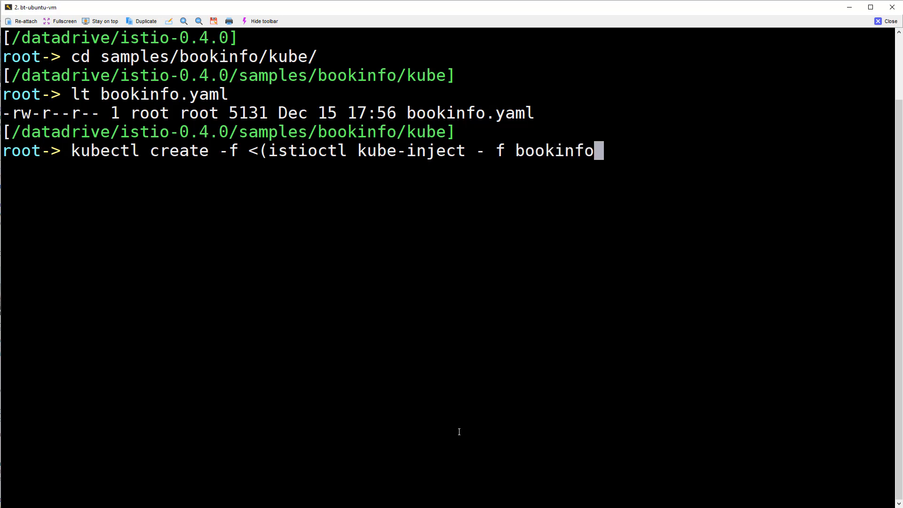
type(".yaml")
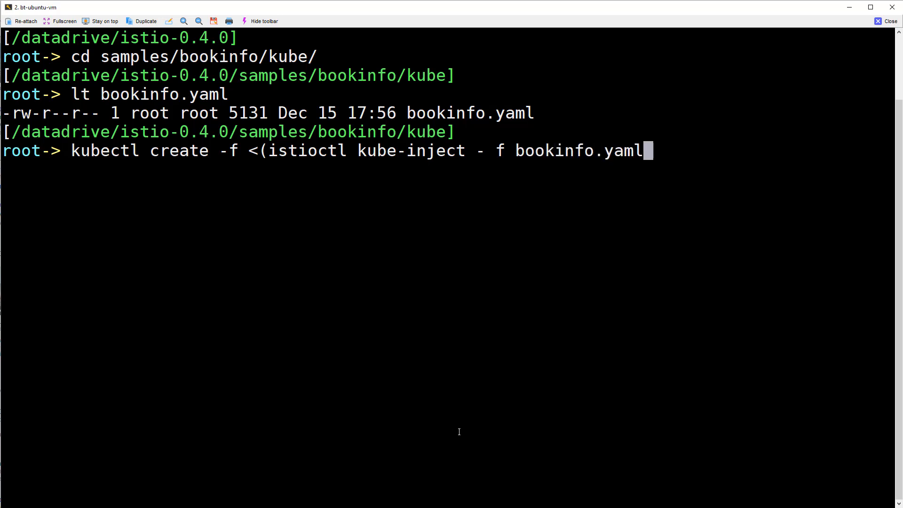
type(")")
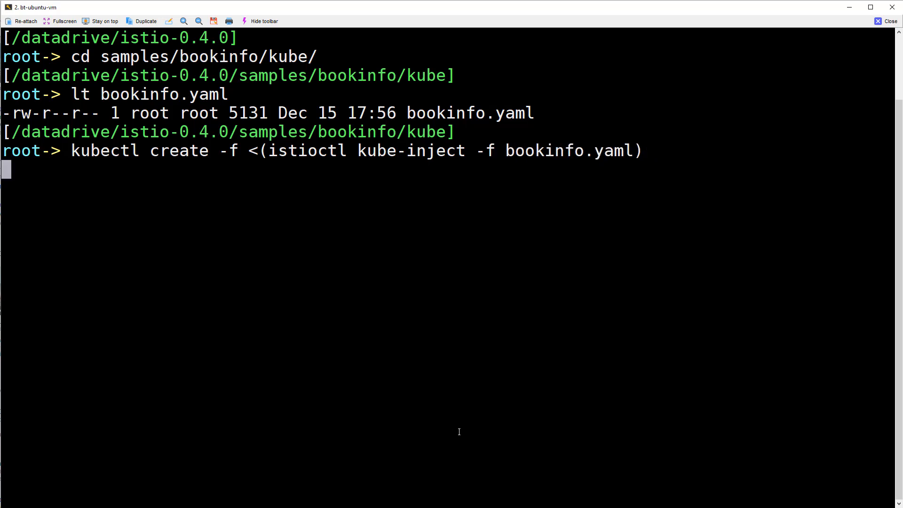
key("Return")
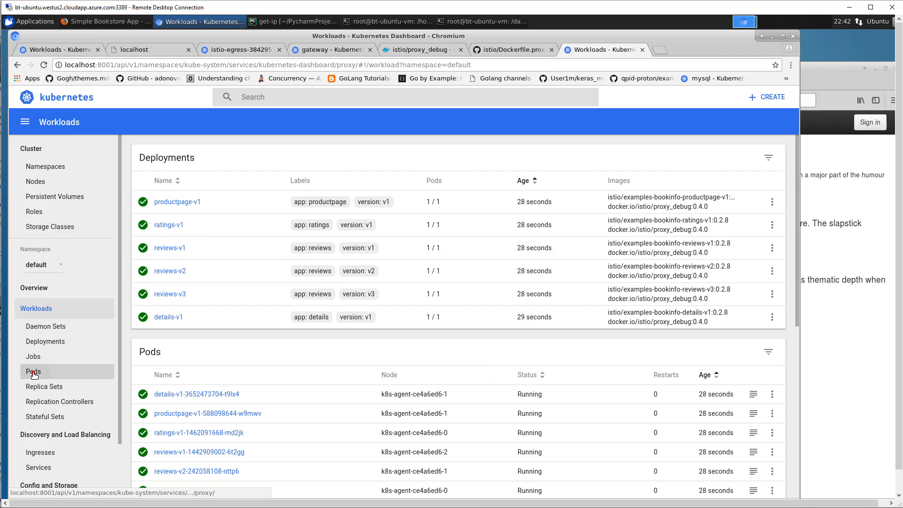
- Check the Bookinfo Pods and Services lists in the dashboard, then return to the terminal
left_click(33, 372)
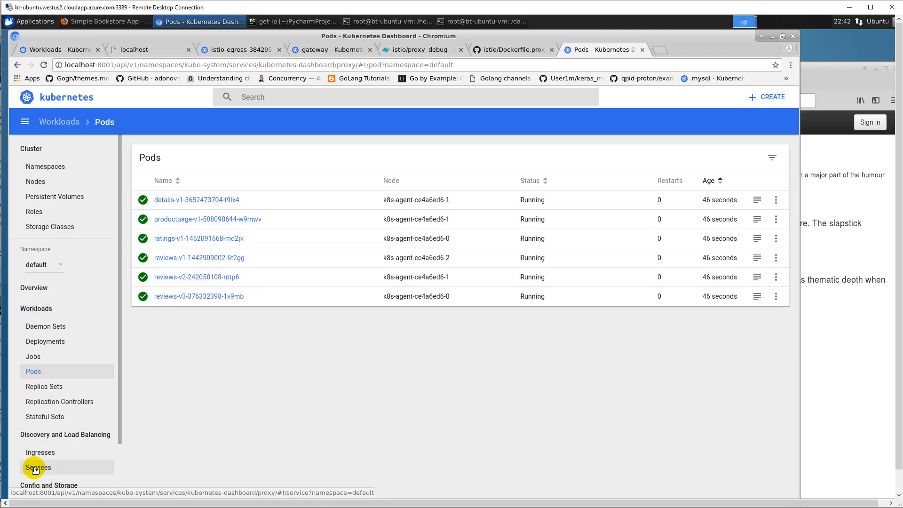
left_click(38, 468)
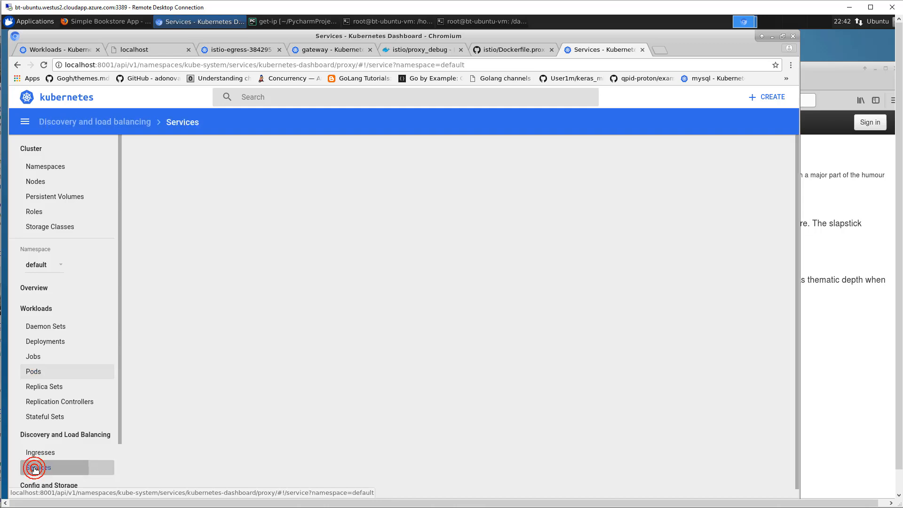
left_click(37, 467)
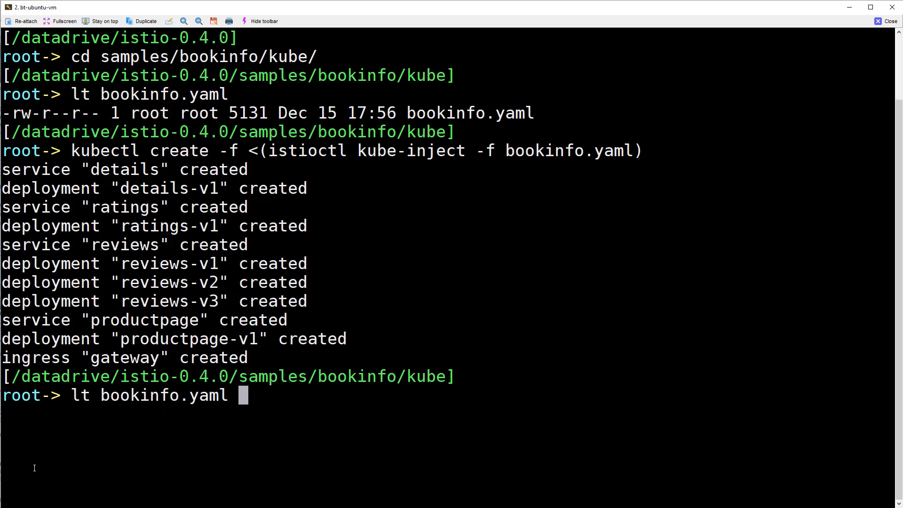
- Open bookinfo.yaml in vim with line numbers and browse its kind: Service and Deployment entries
type("vim bookinfo.yaml")
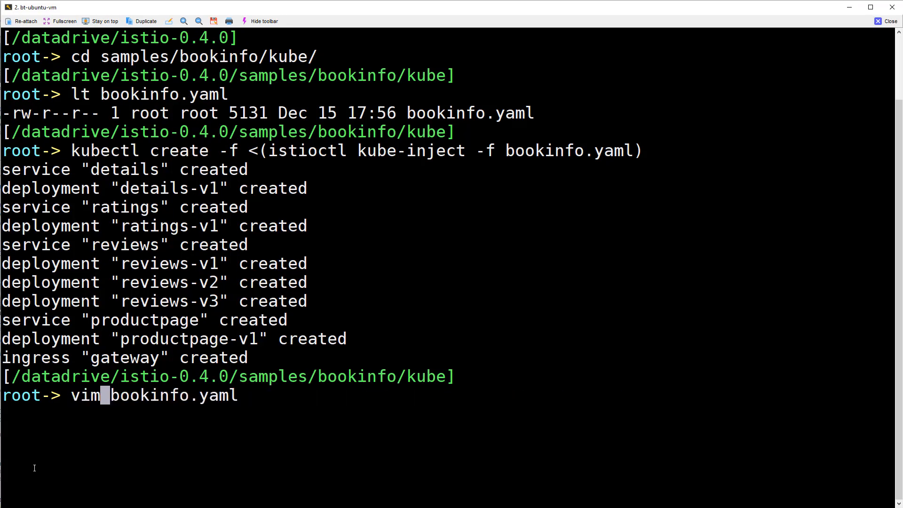
key("Return")
type("/kin")
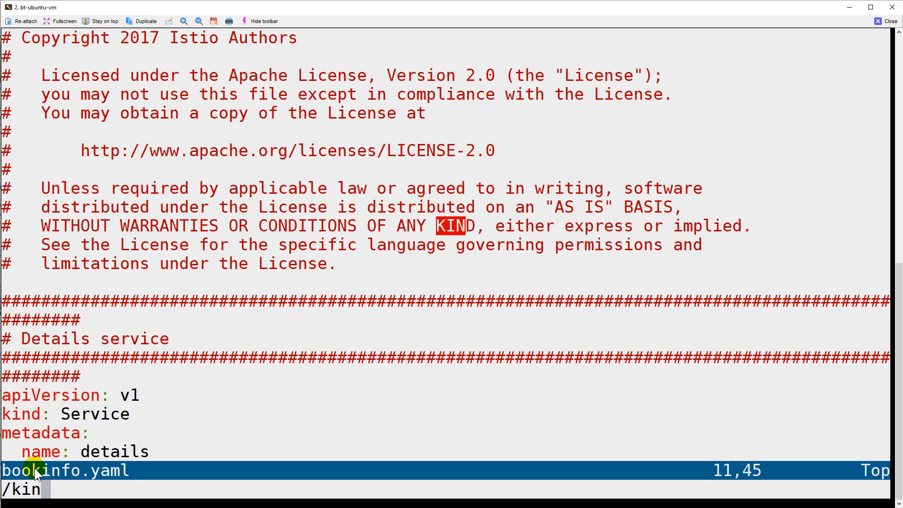
key("Return")
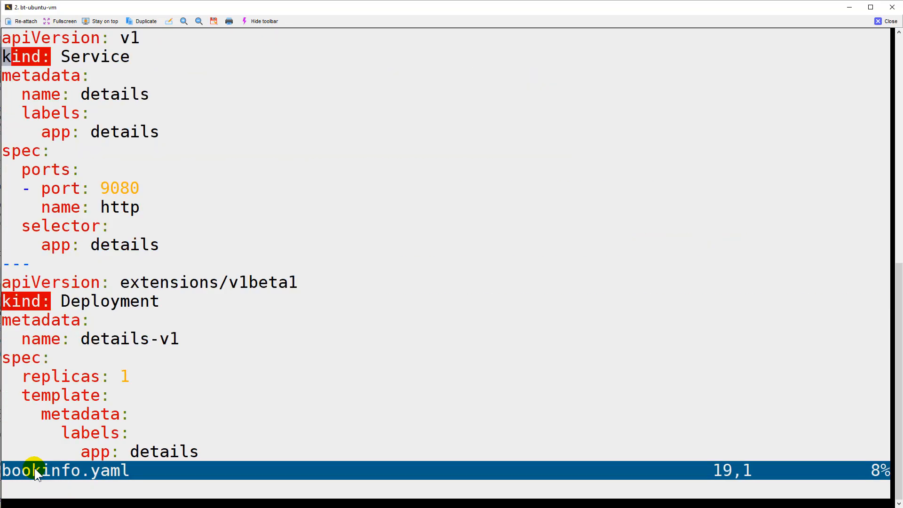
type(":set nu")
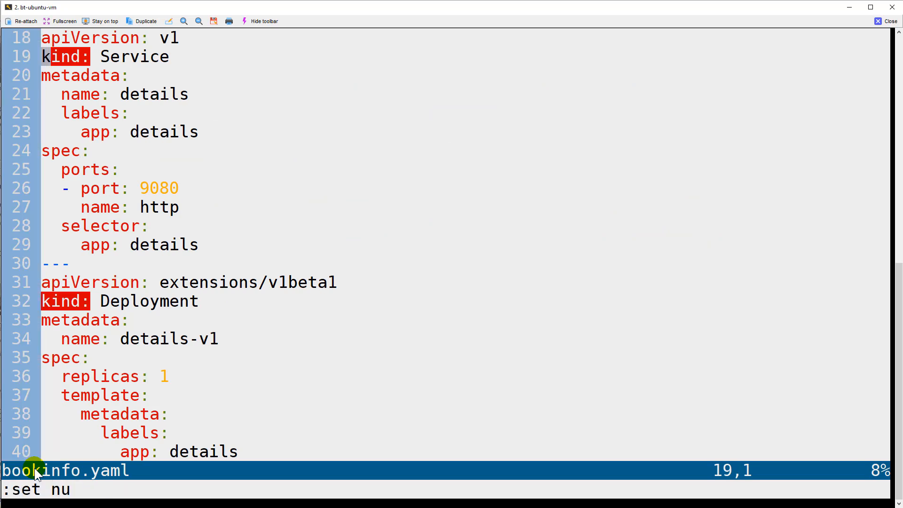
scroll("down", 3)
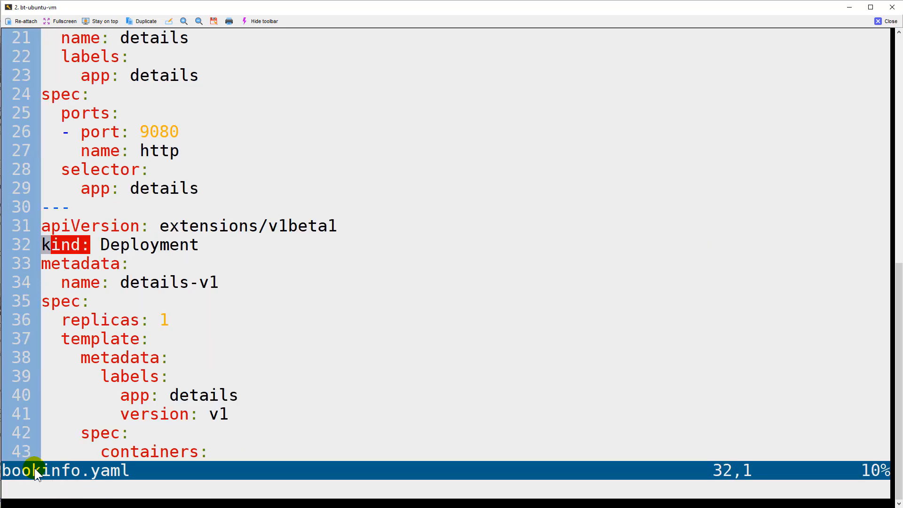
scroll("down", 3)
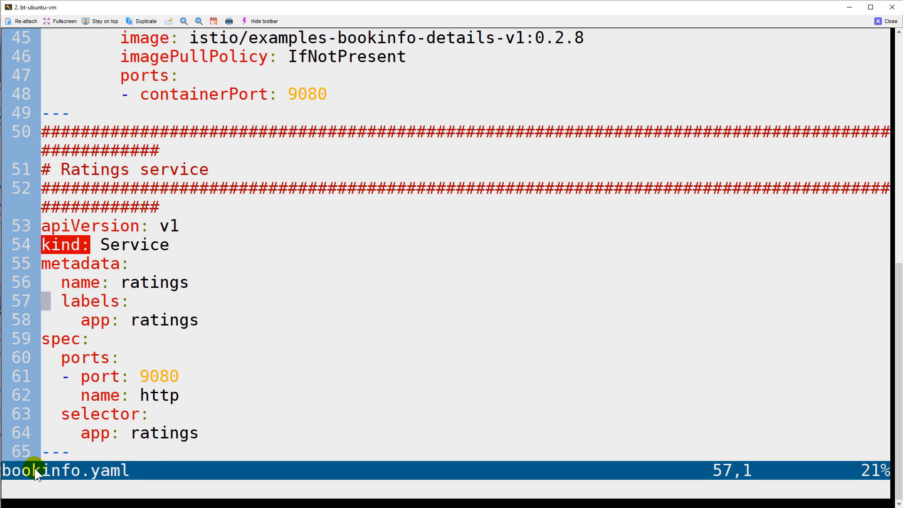
scroll("down", 3)
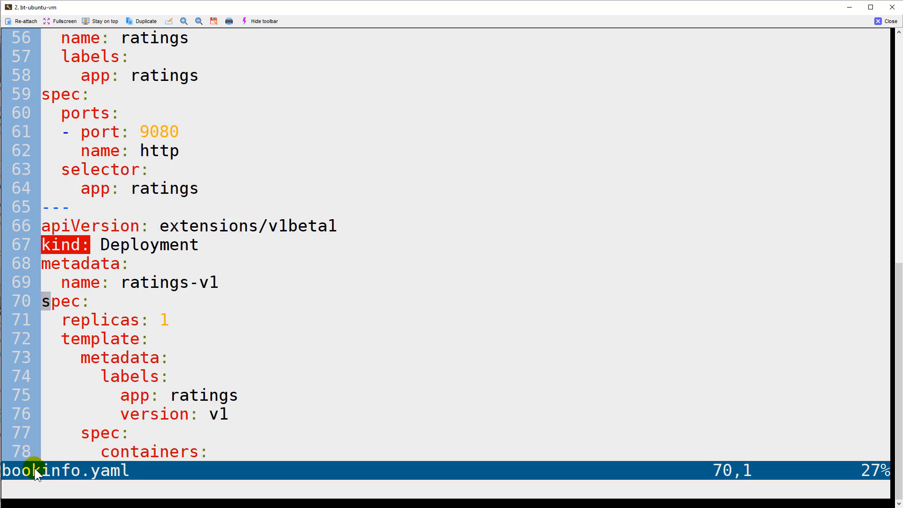
scroll("down", 3)
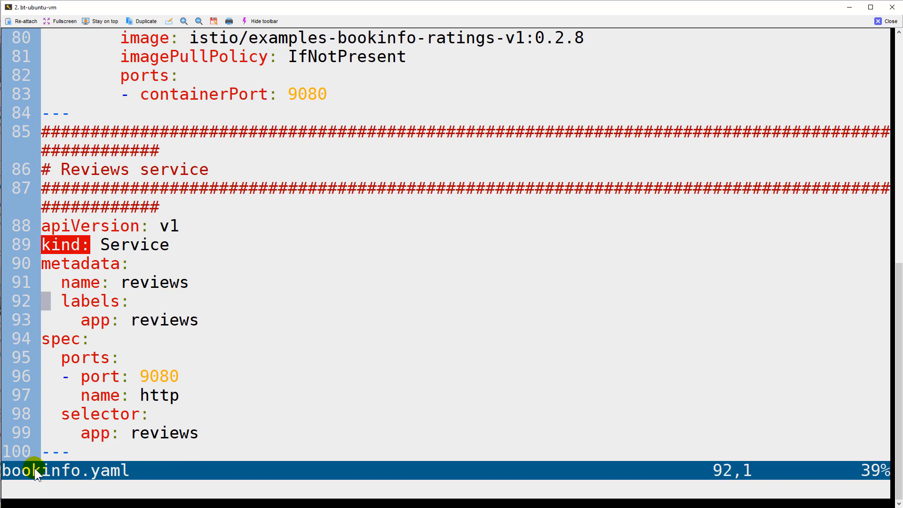
scroll("down", 3)
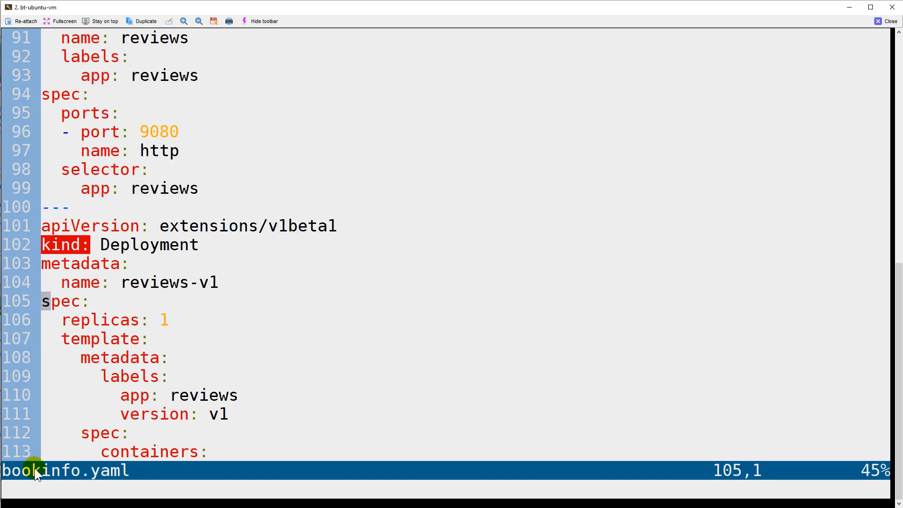
scroll("down", 3)
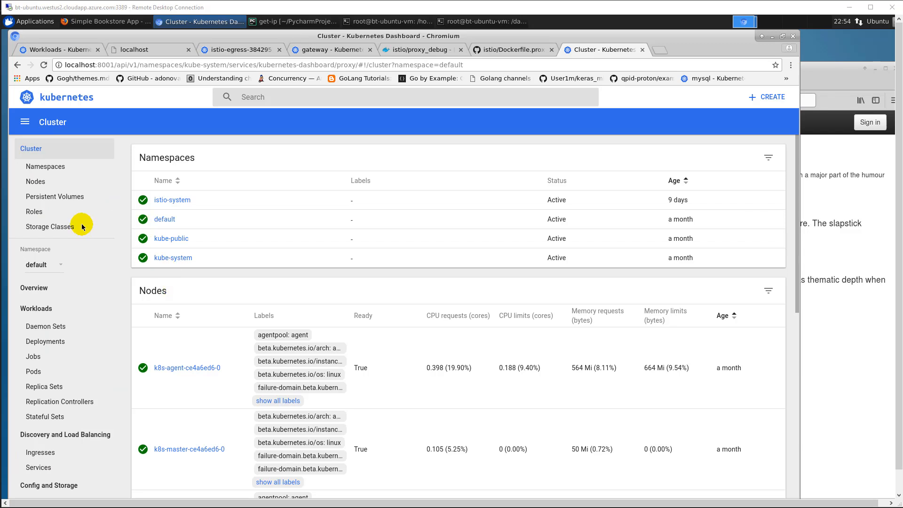
mouse_move(157, 293)
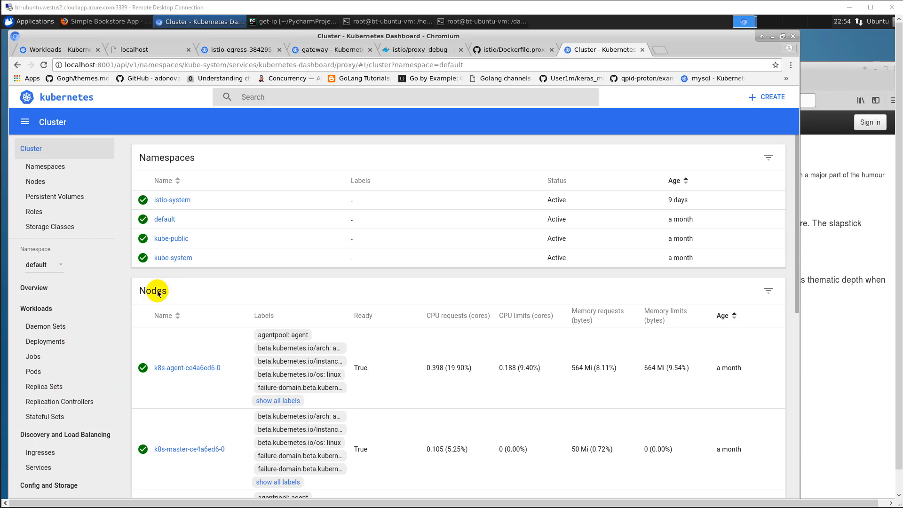
- List the default namespace's Ingresses and browse to endpoint 13.64.65.34 with a /product path
left_click(164, 220)
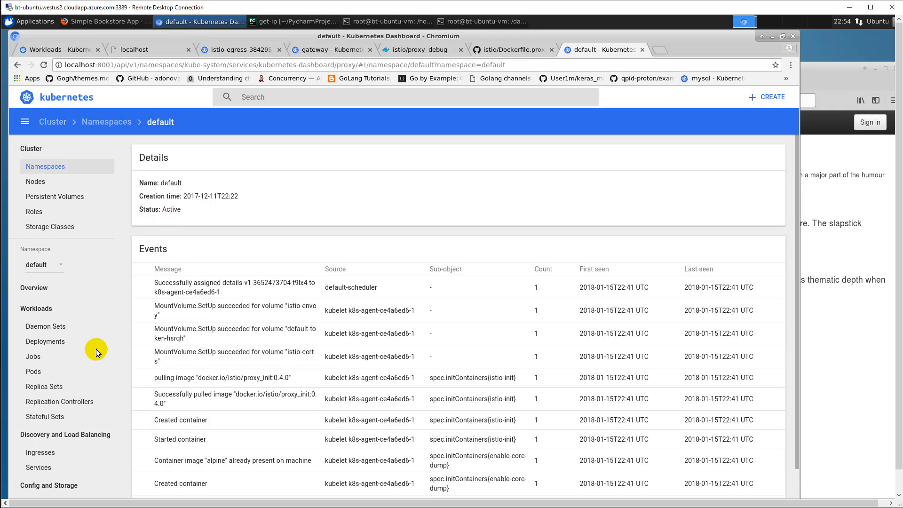
left_click(40, 452)
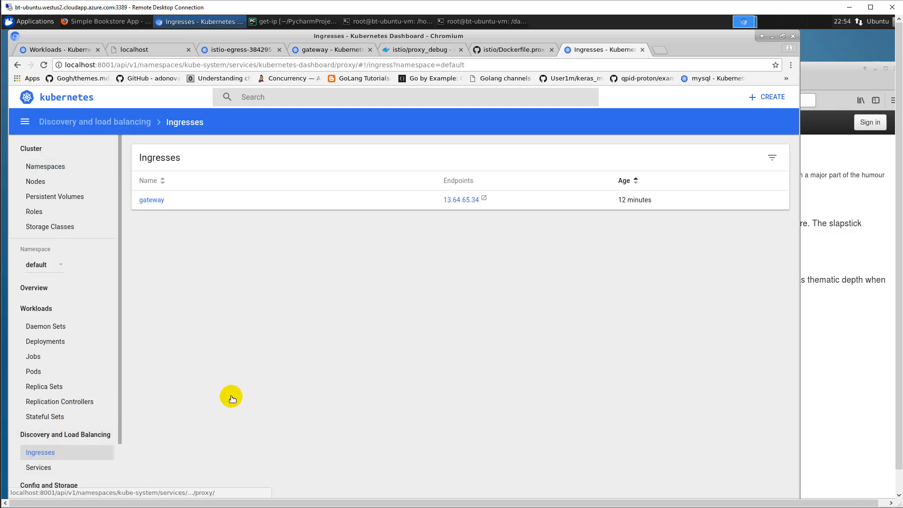
mouse_move(461, 199)
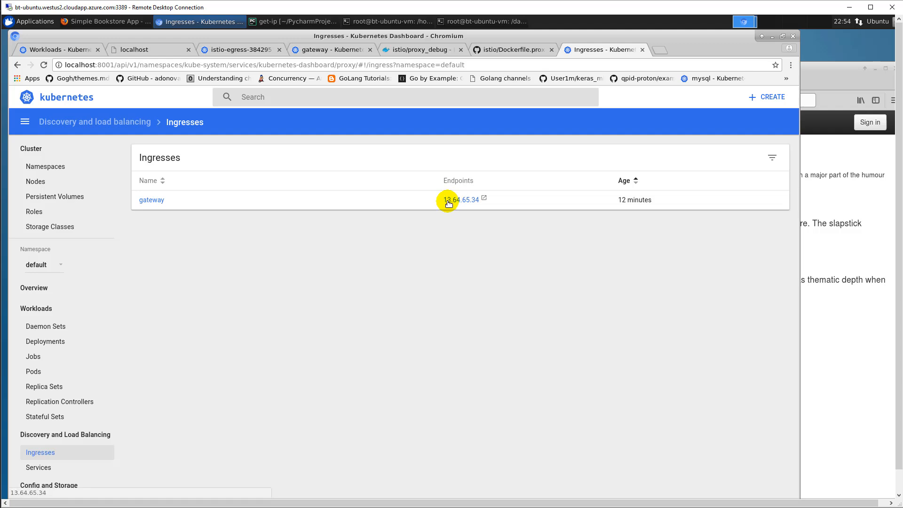
mouse_move(709, 23)
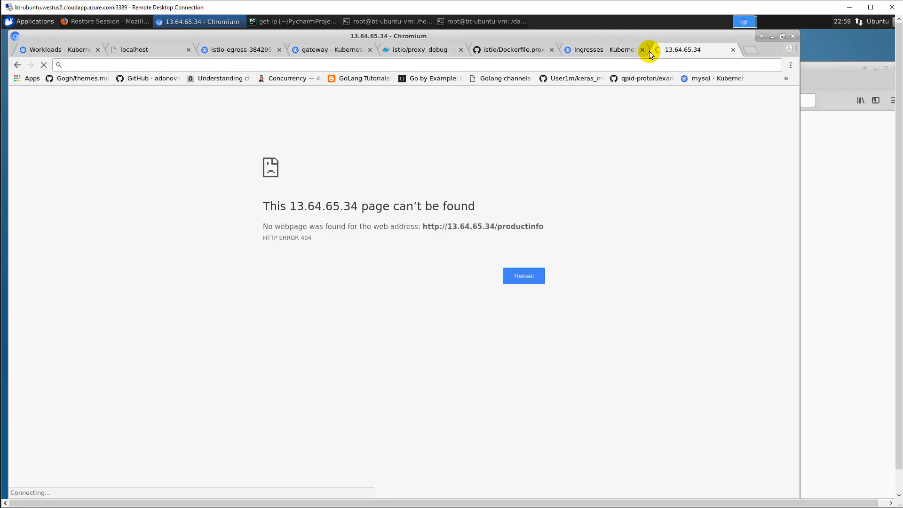
type("13.64.65")
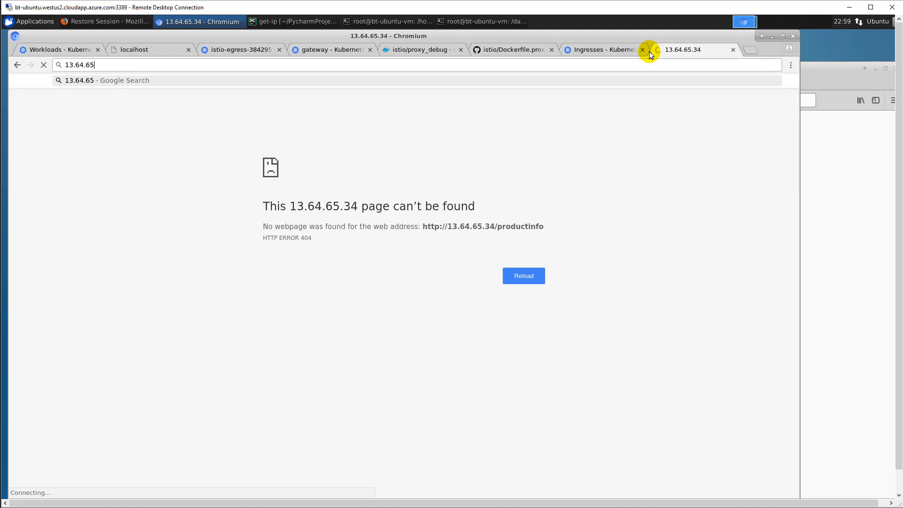
type(".34")
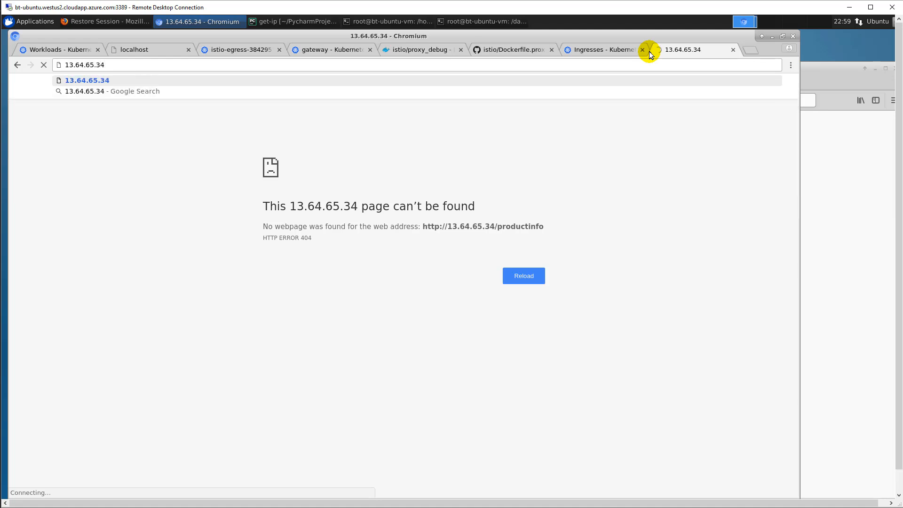
type("/product")
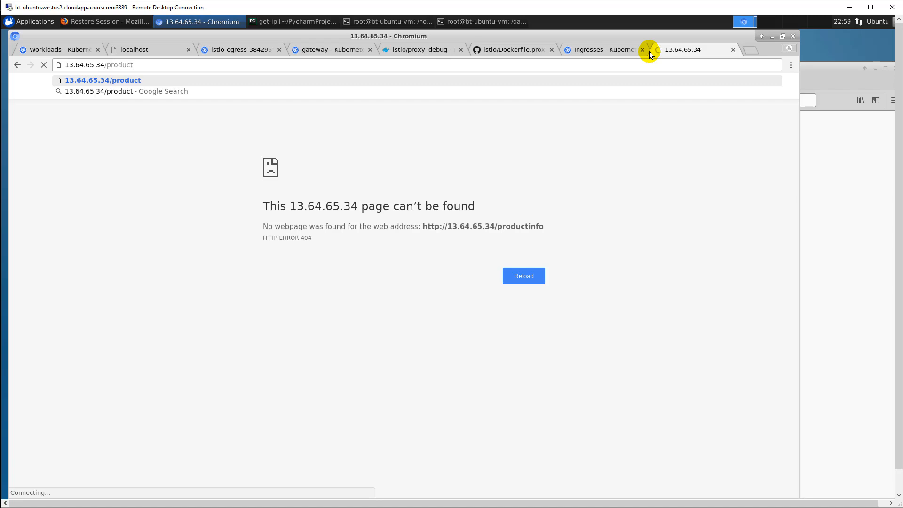